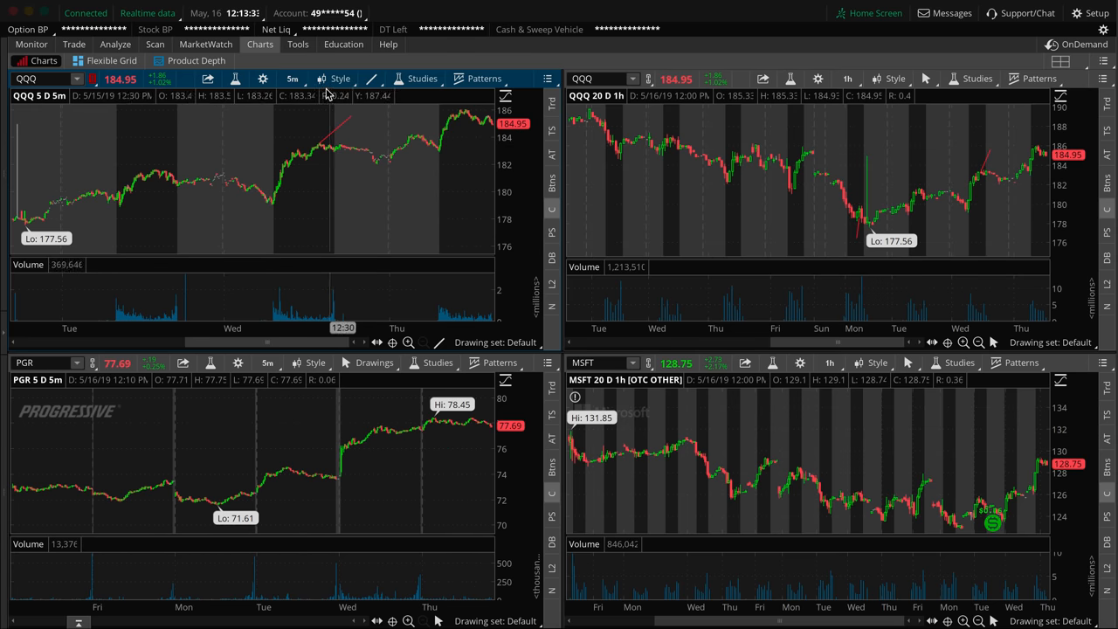
View the account trade history with the three QQQ 179.5 call fills
left_click(294, 79)
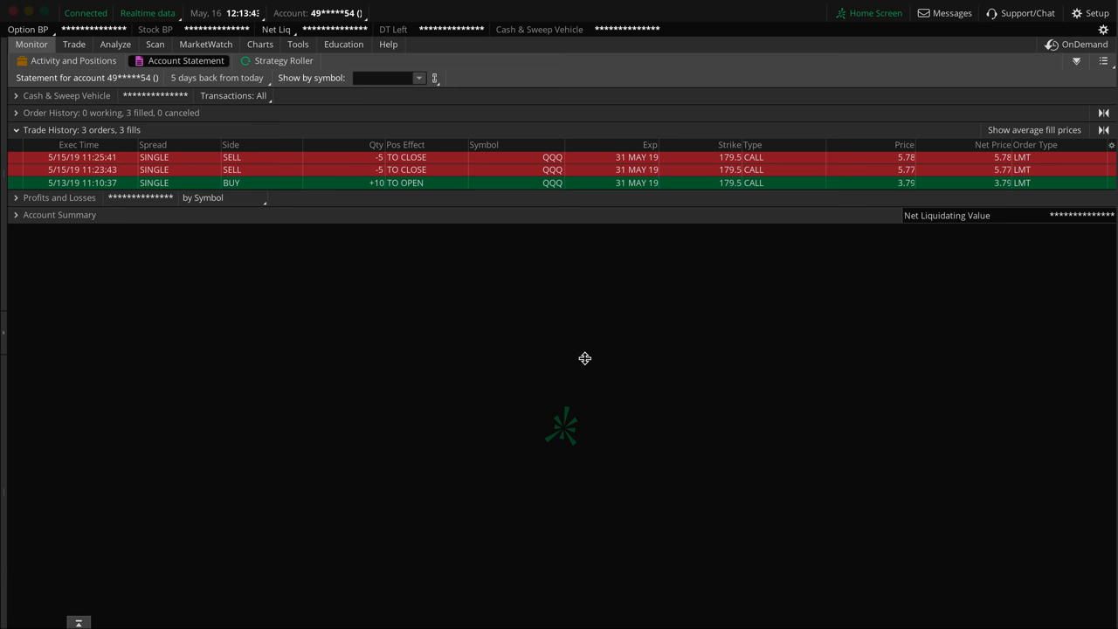
left_click(82, 183)
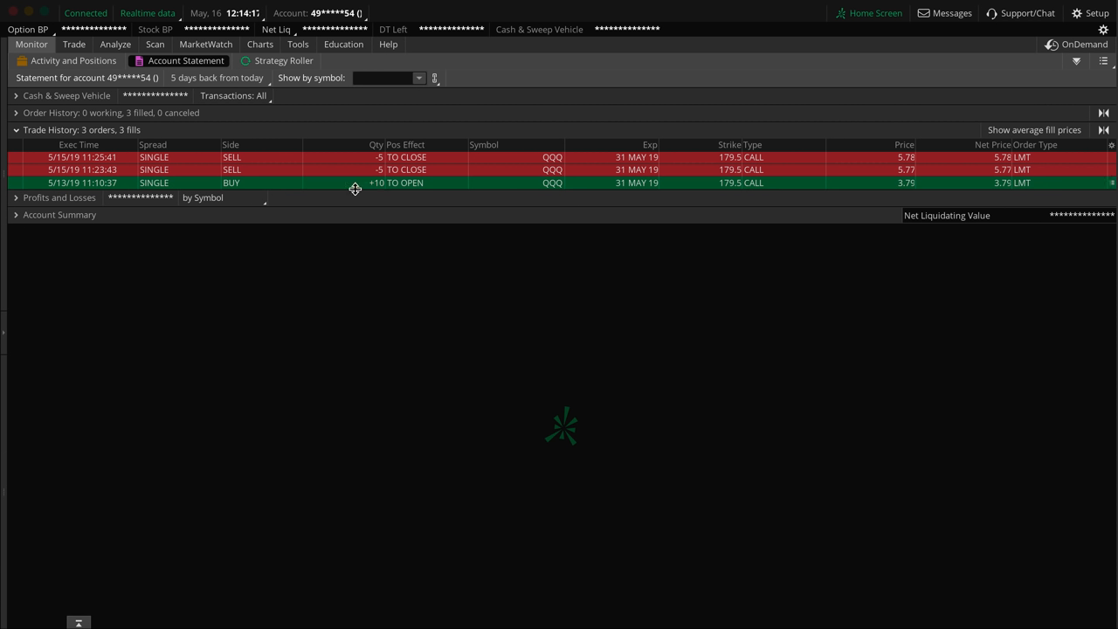
mouse_move(876, 241)
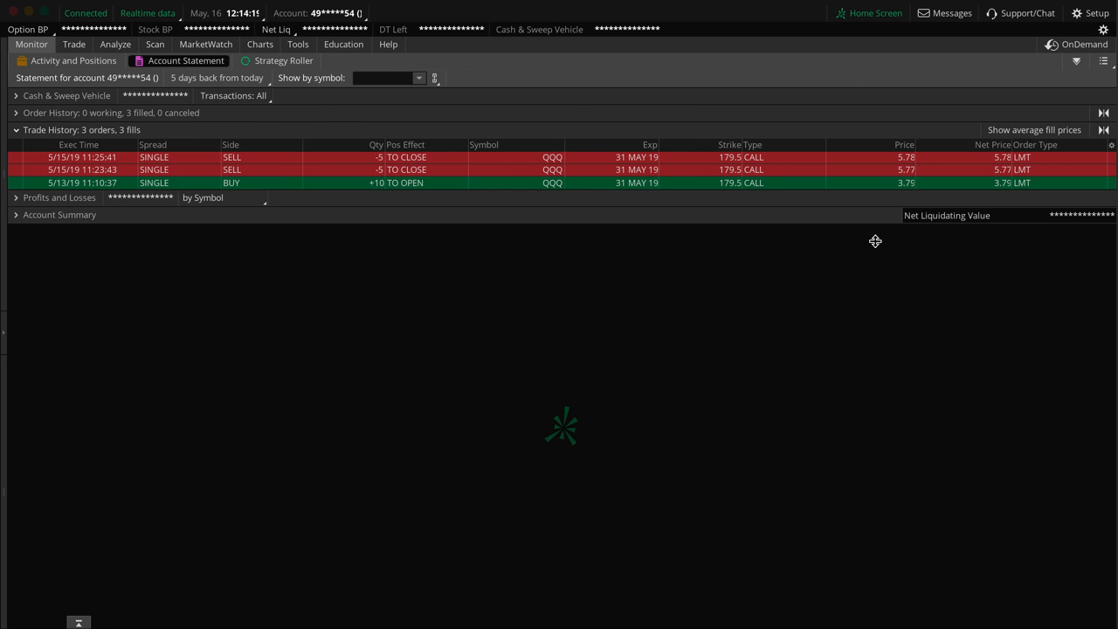
mouse_move(930, 473)
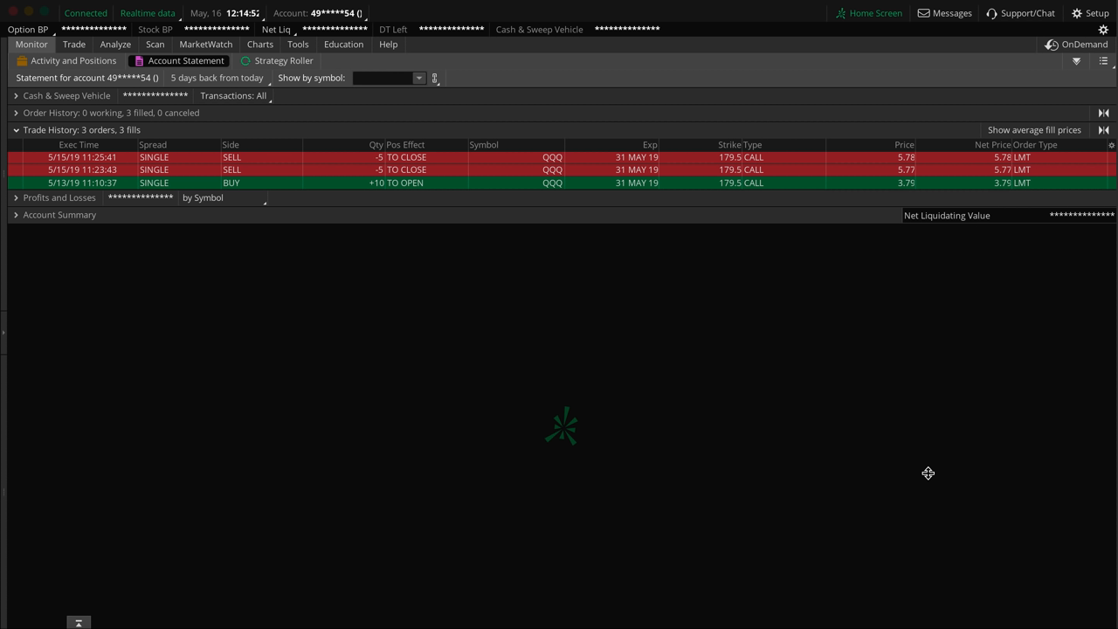
mouse_move(849, 258)
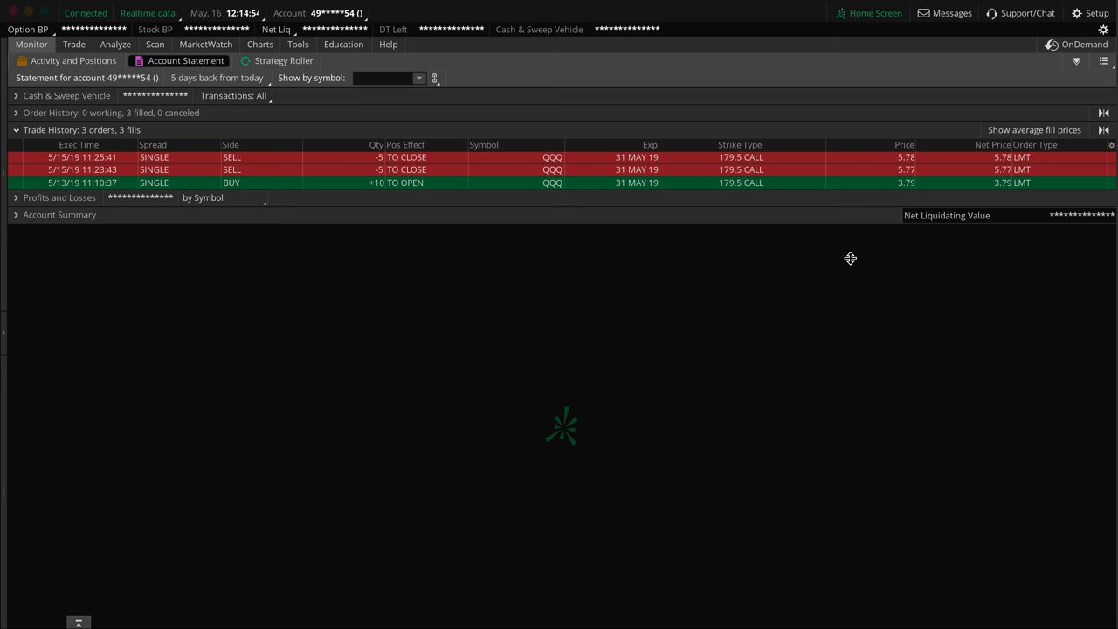
left_click(87, 183)
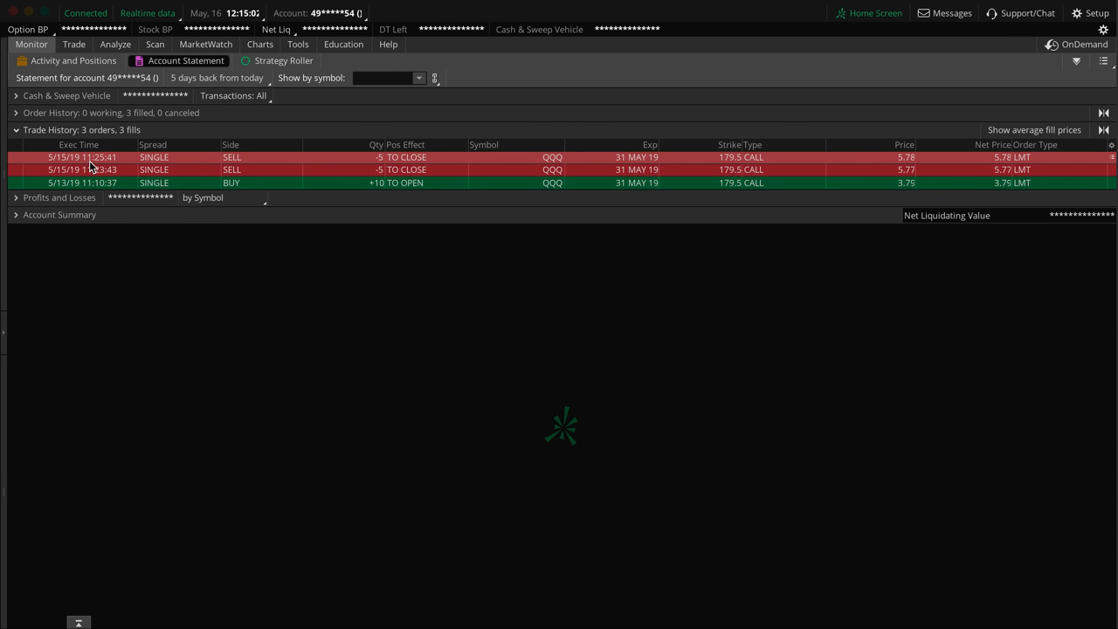
mouse_move(91, 167)
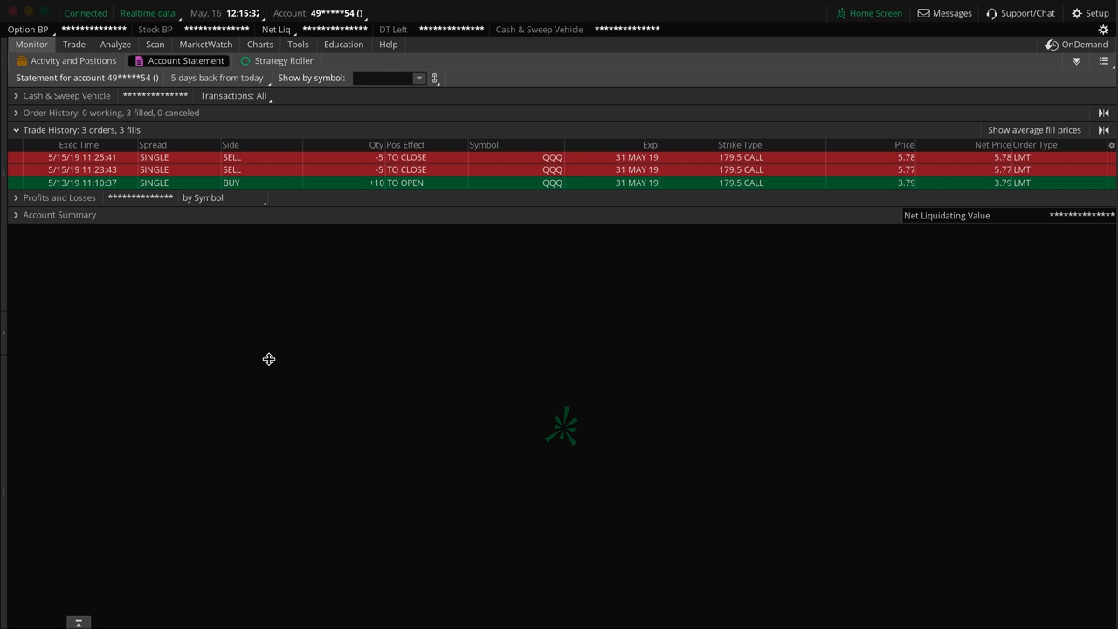
mouse_move(851, 366)
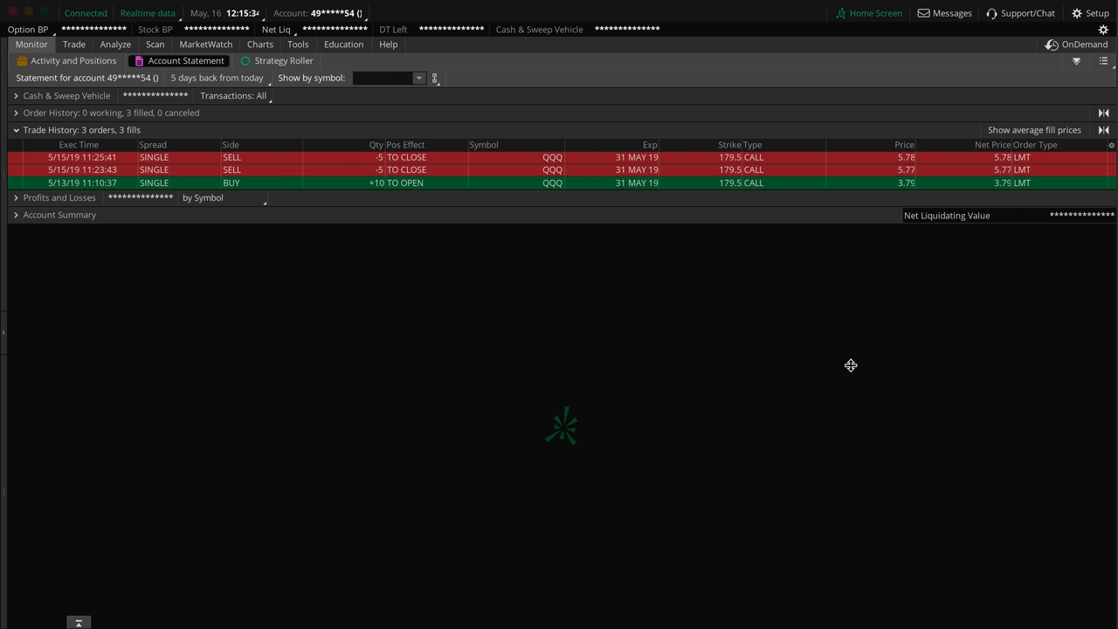
mouse_move(879, 318)
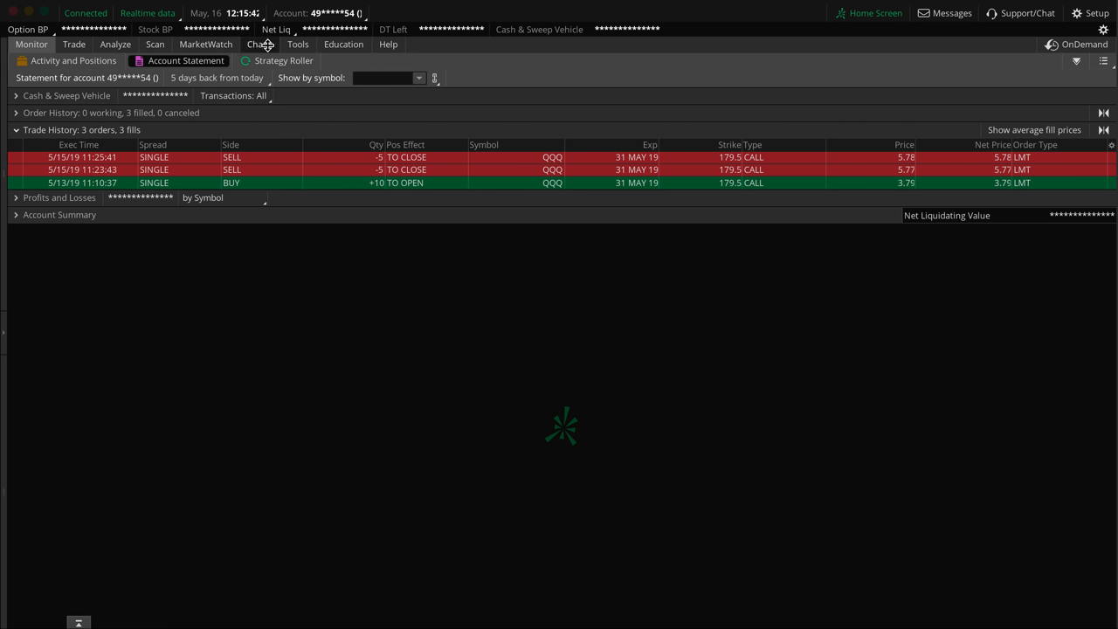
left_click(73, 43)
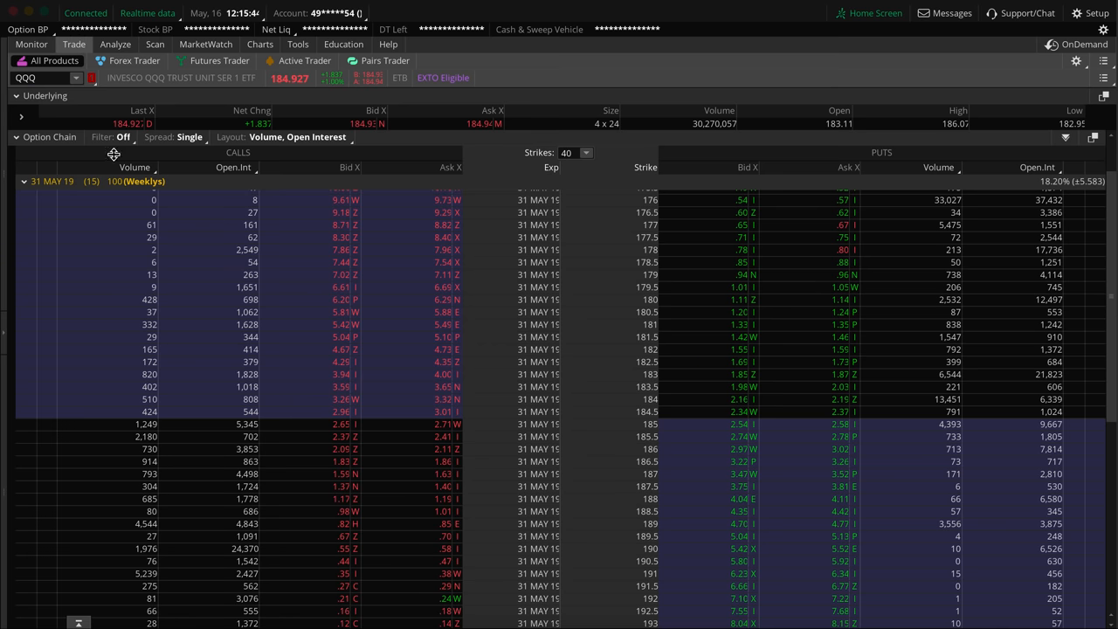
left_click(32, 43)
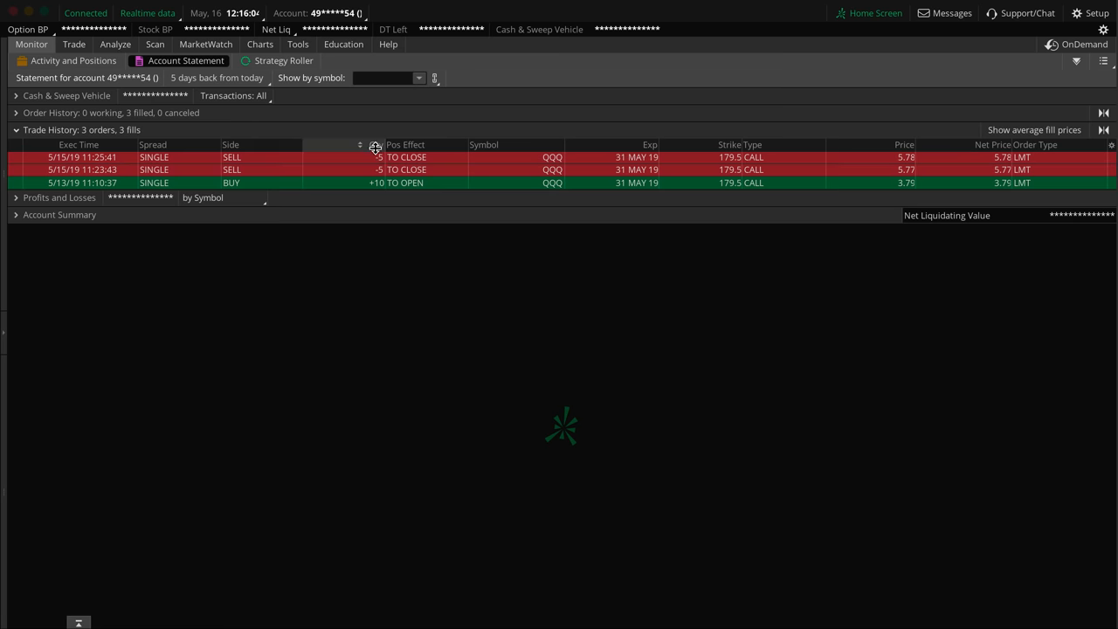
mouse_move(437, 311)
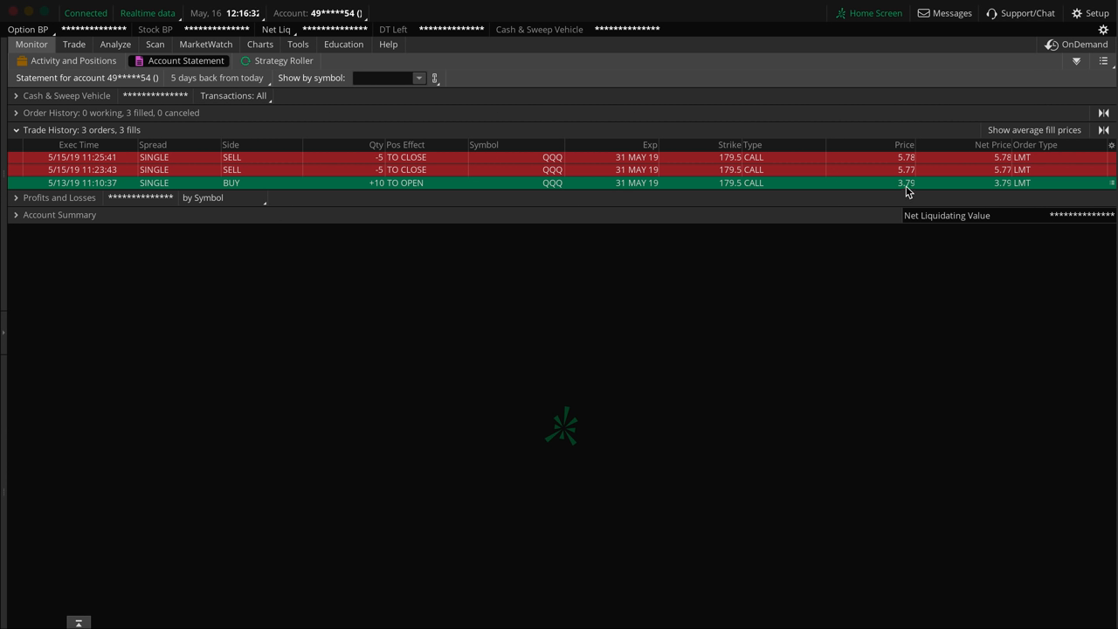
mouse_move(901, 164)
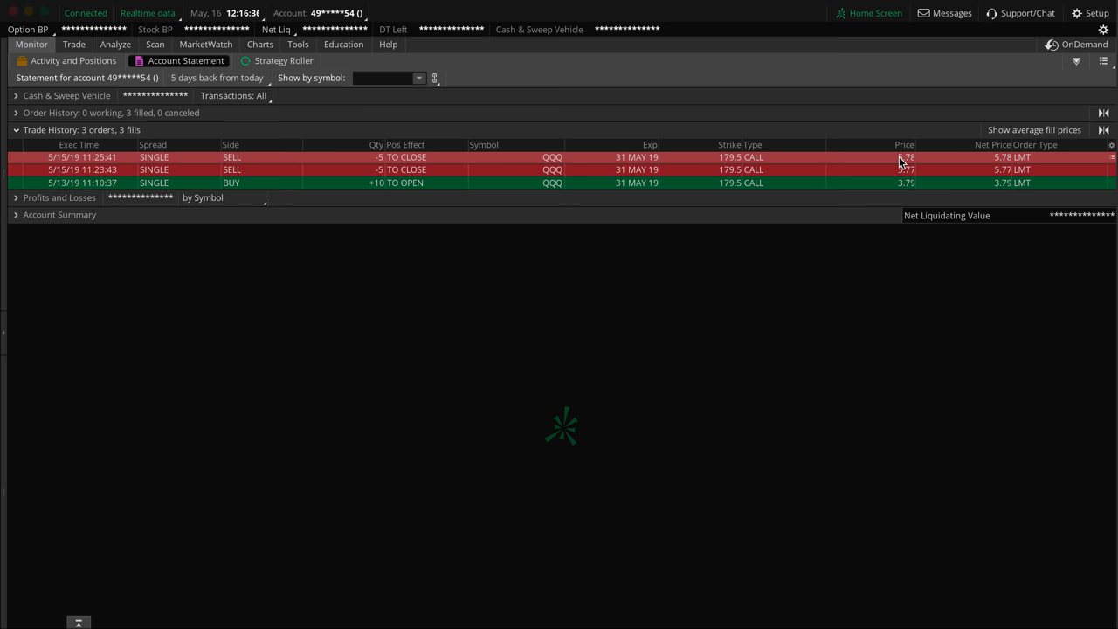
mouse_move(905, 164)
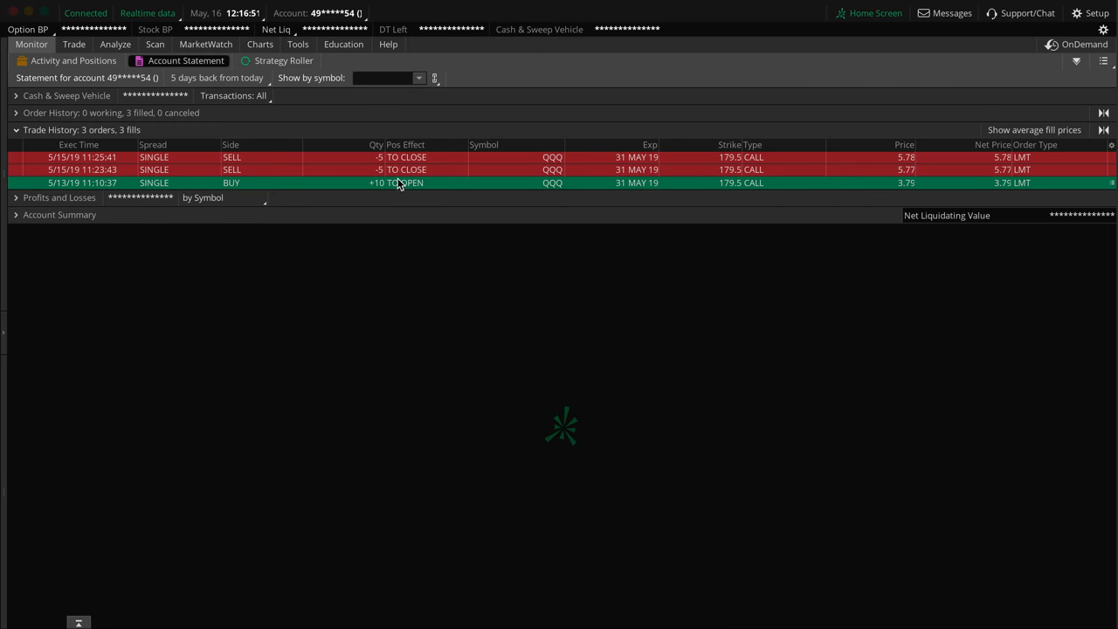
mouse_move(601, 379)
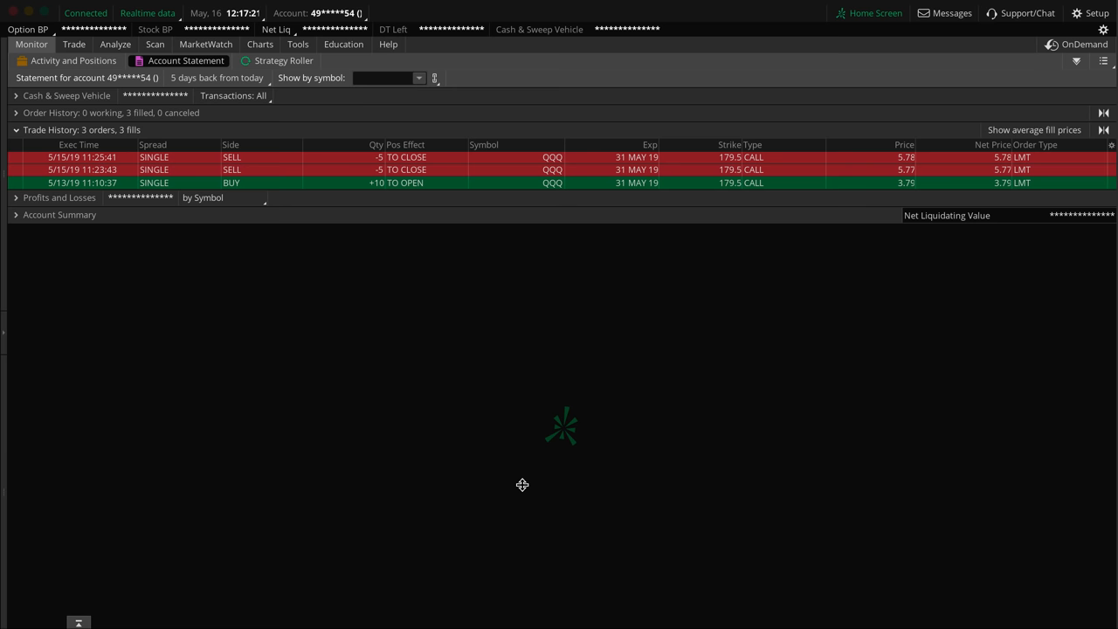
Show the chart grid with SPY in the second chart and QQQ on 20 D 1h bars
left_click(258, 45)
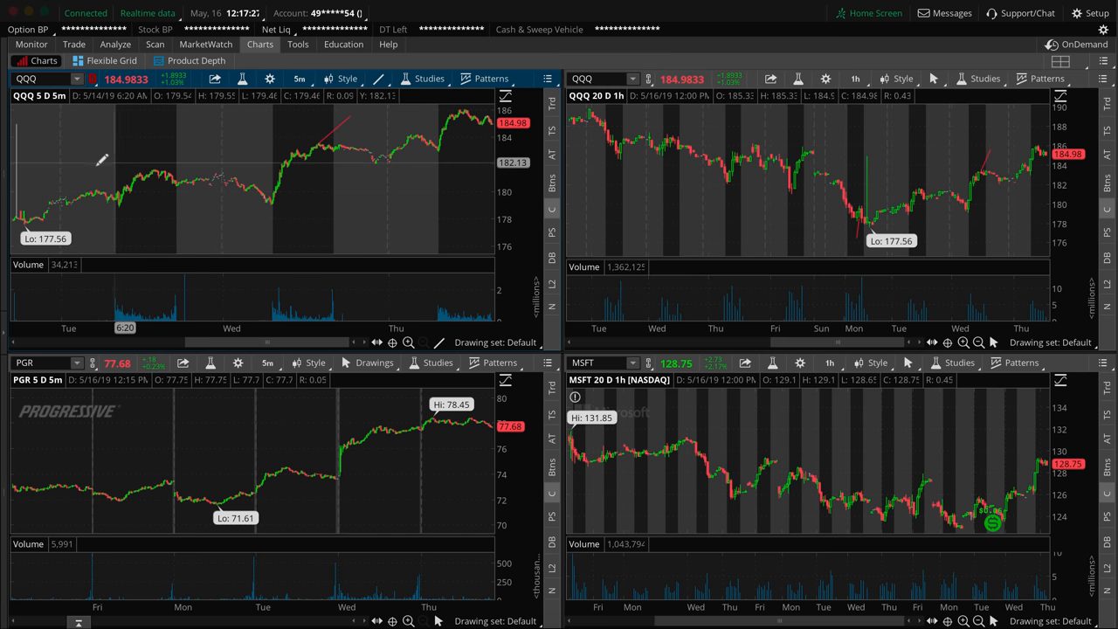
left_click(594, 79)
type("SPY")
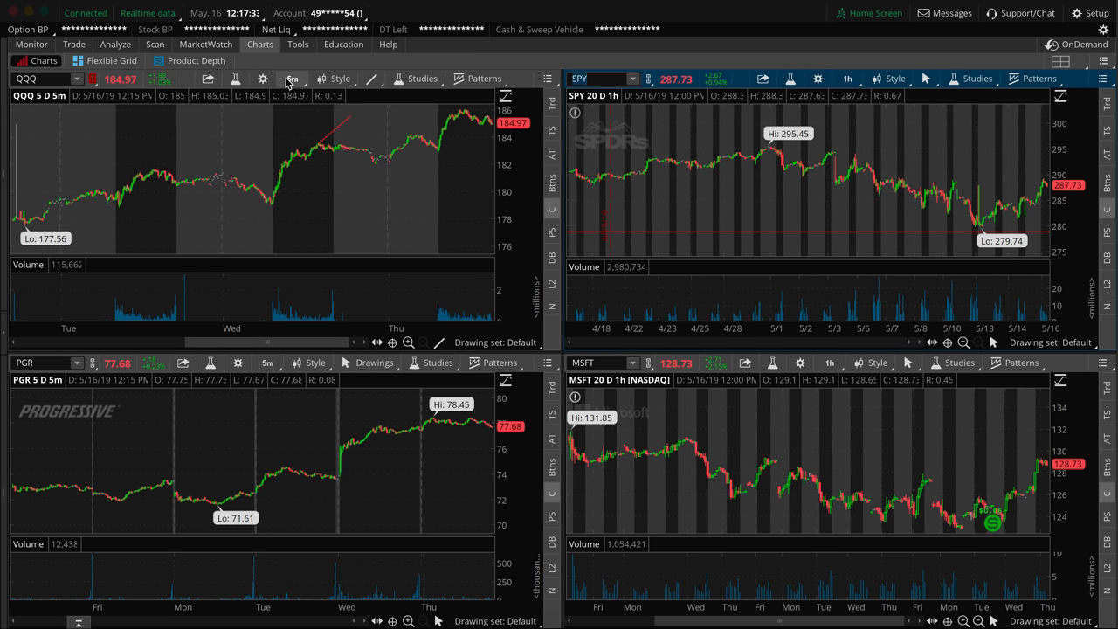
left_click(293, 77)
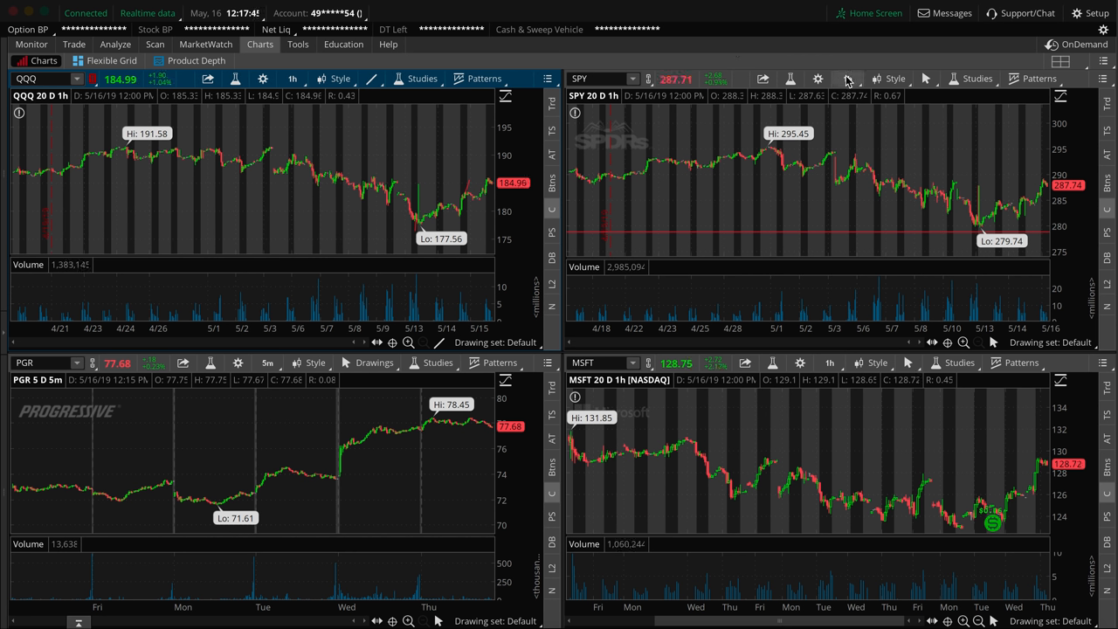
mouse_move(294, 79)
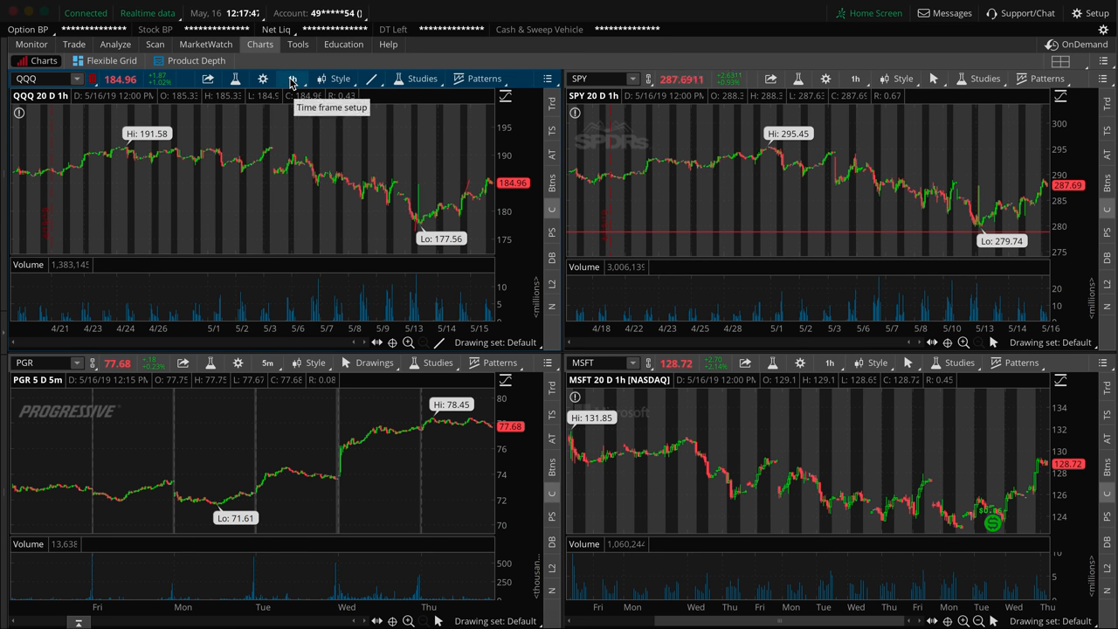
Switch the QQQ chart to 5 D 5m bars, then back to 20 D 1h
left_click(294, 78)
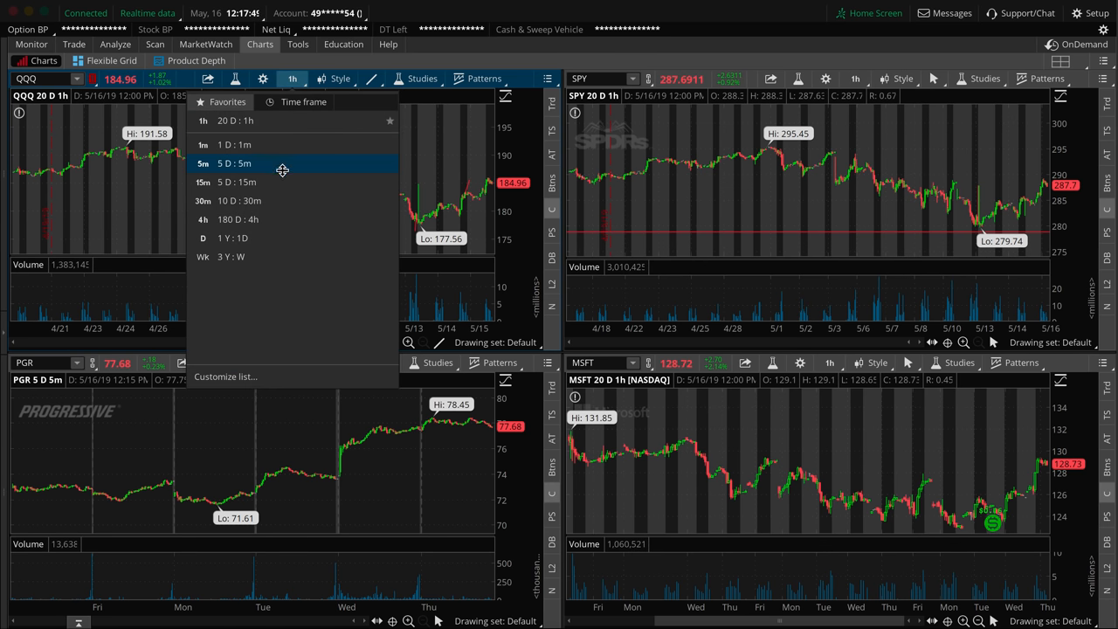
left_click(203, 164)
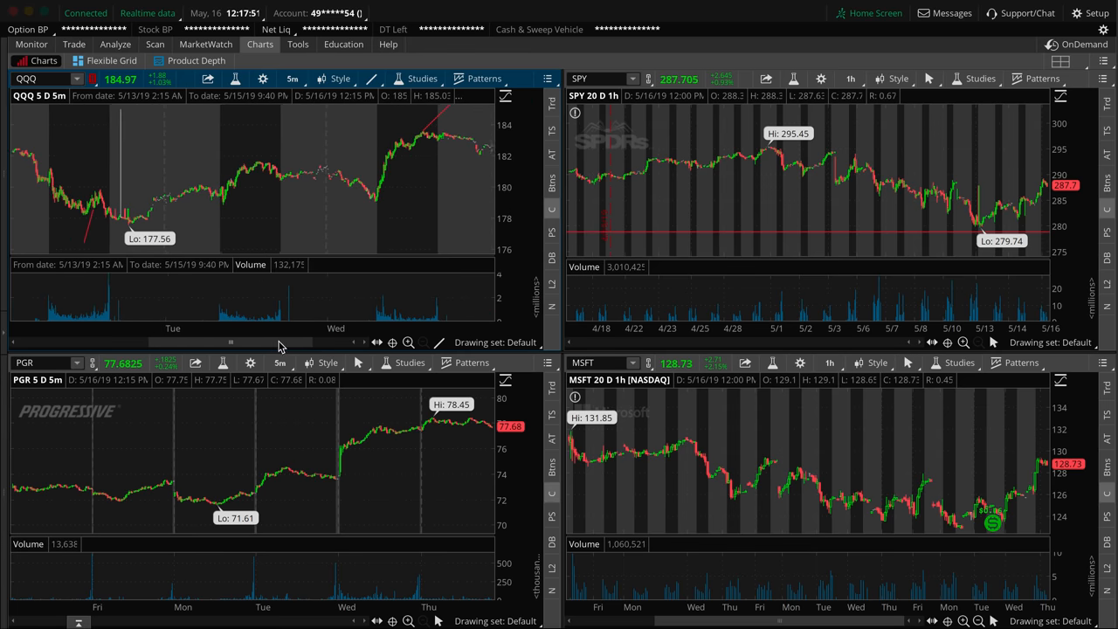
left_click(293, 78)
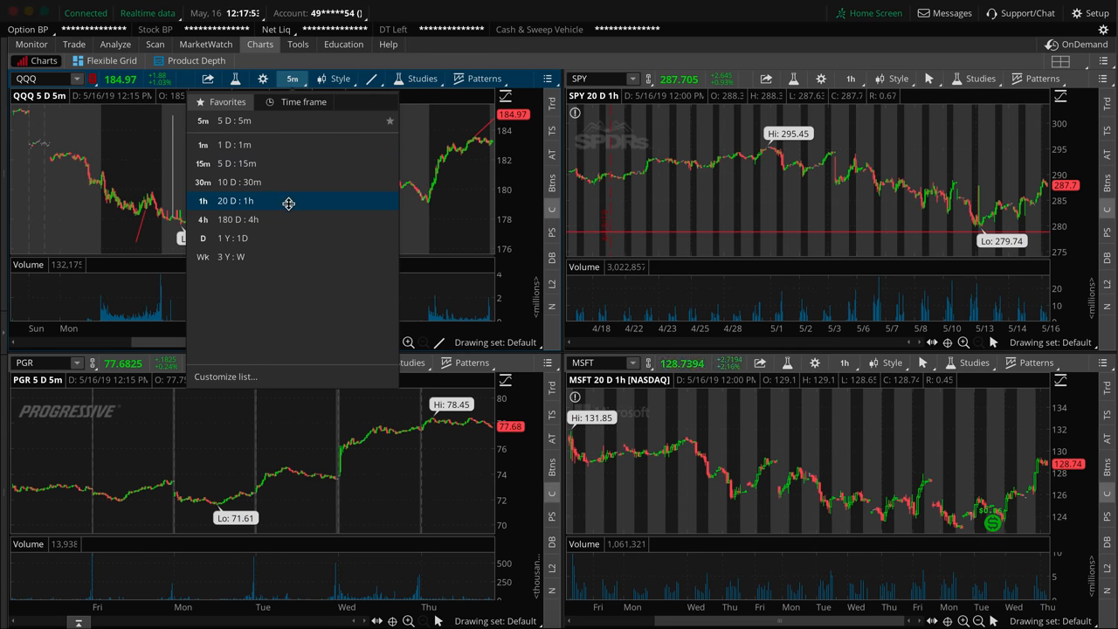
left_click(236, 201)
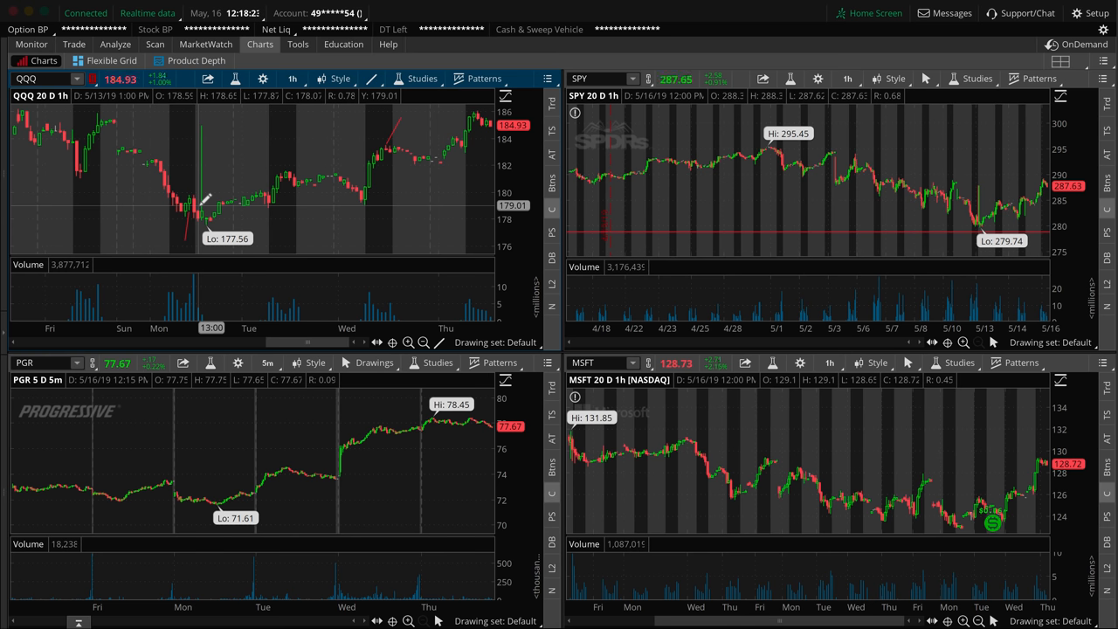
left_click(32, 44)
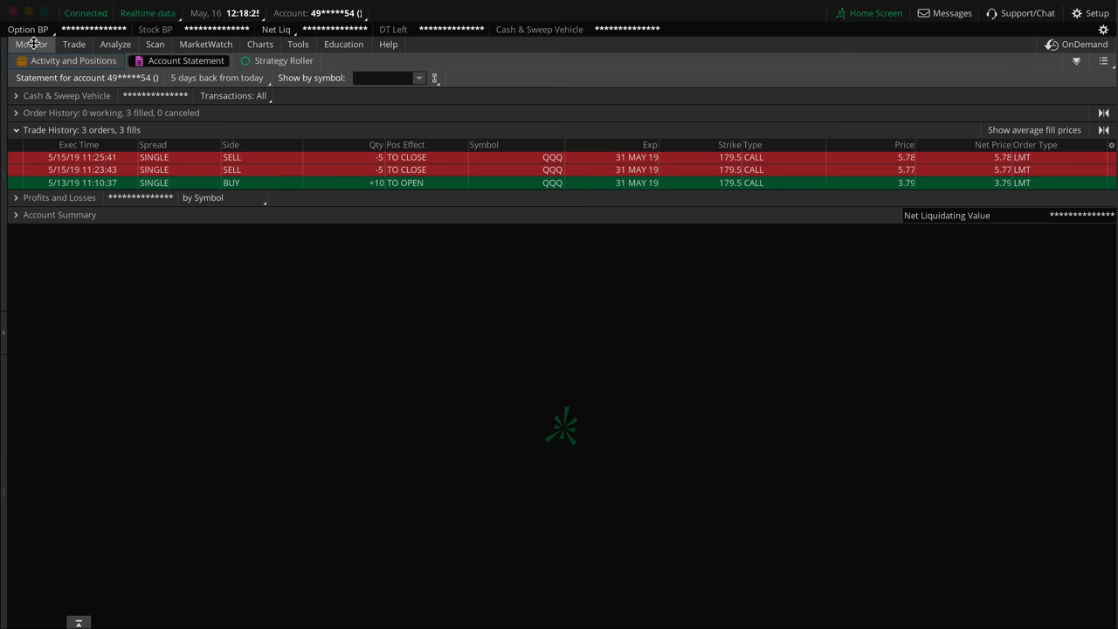
mouse_move(909, 188)
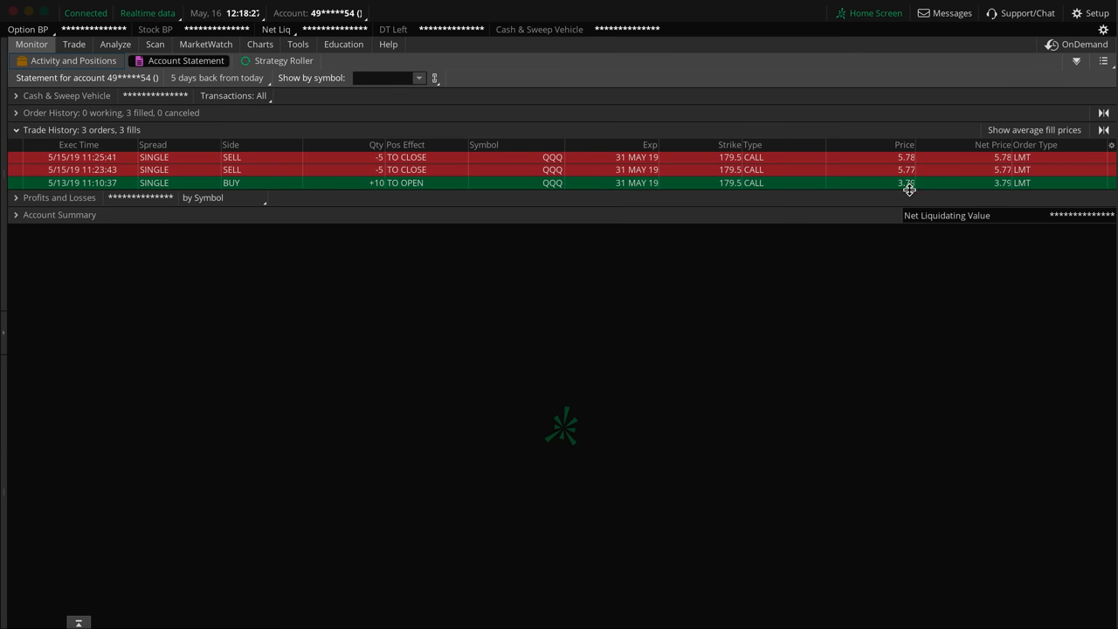
mouse_move(335, 65)
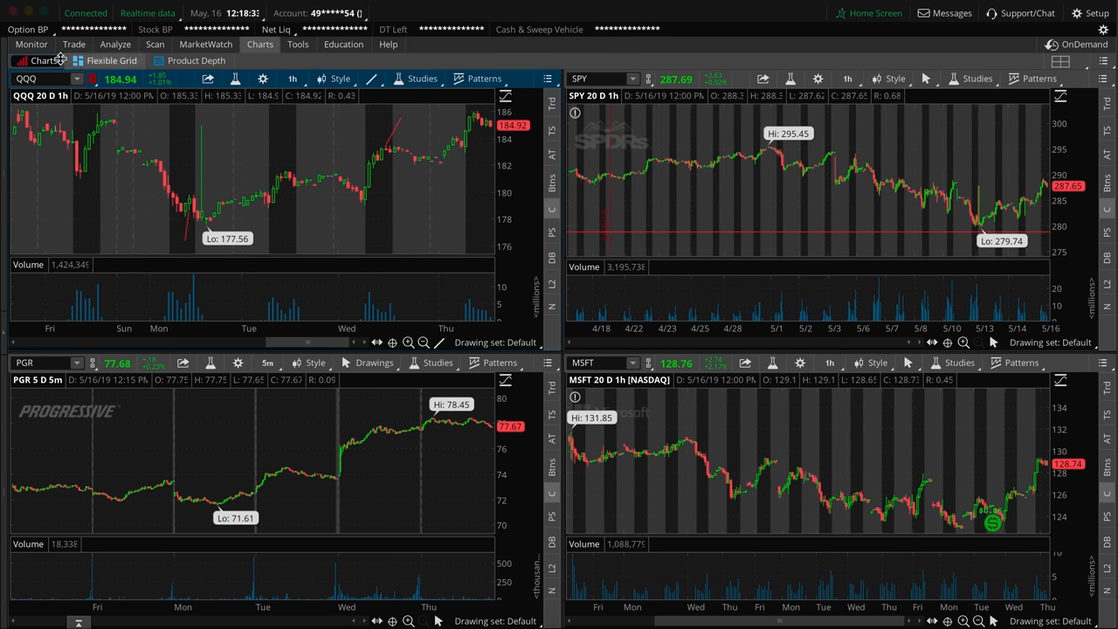
left_click(32, 44)
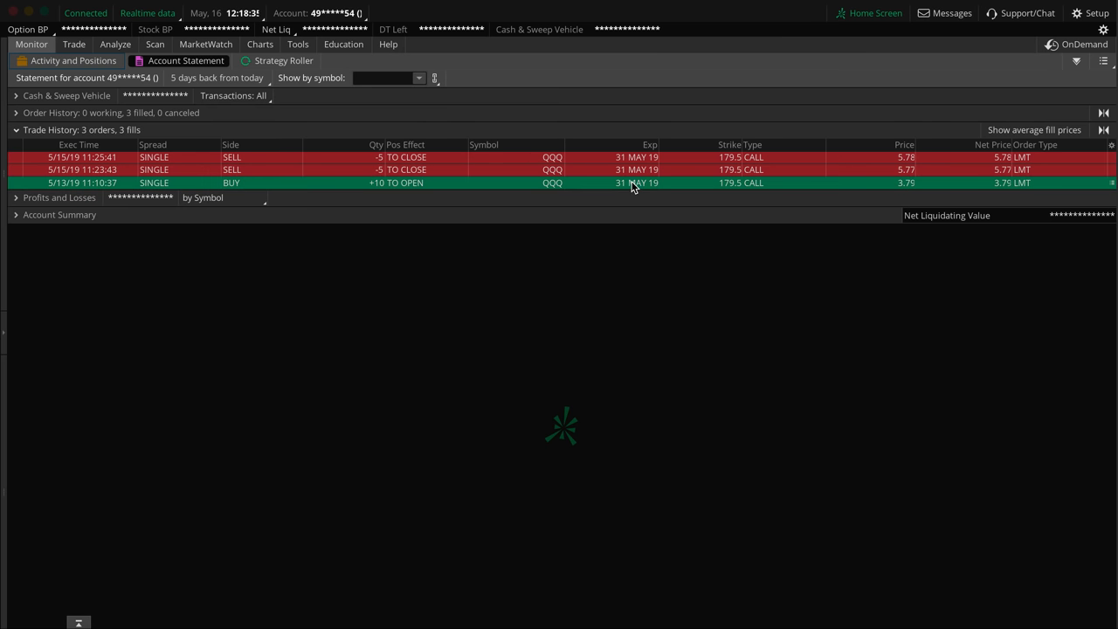
left_click(258, 44)
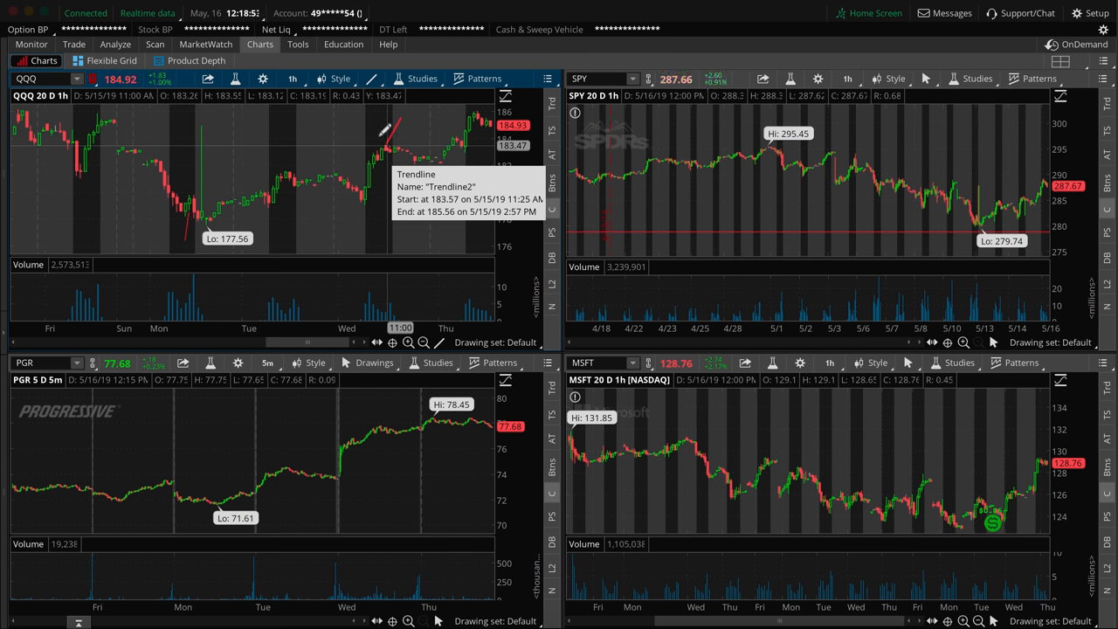
left_click(293, 79)
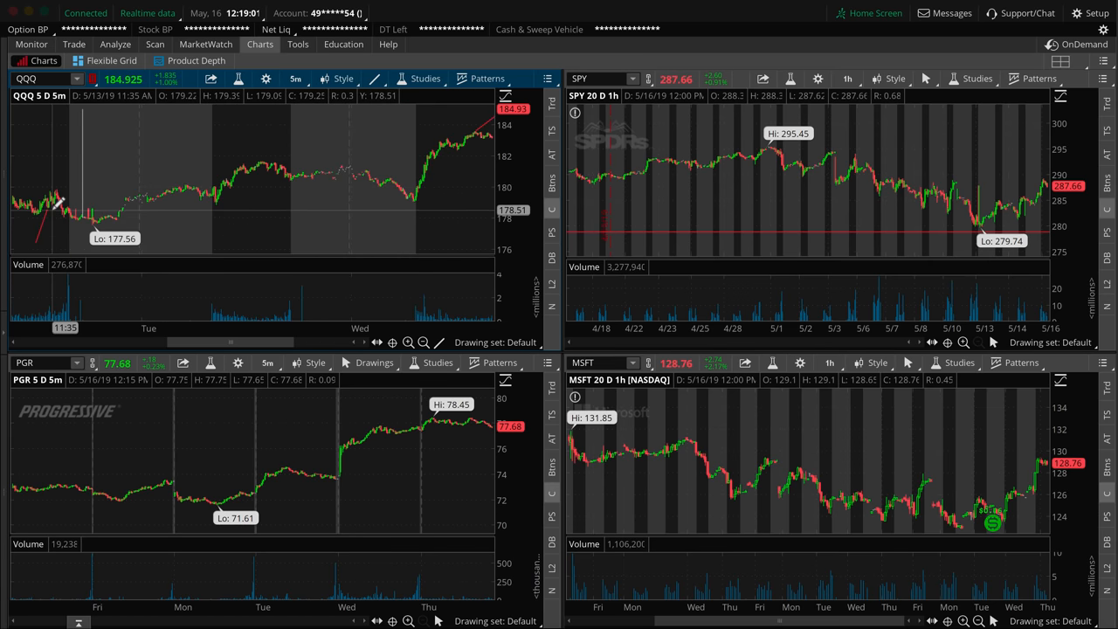
mouse_move(56, 210)
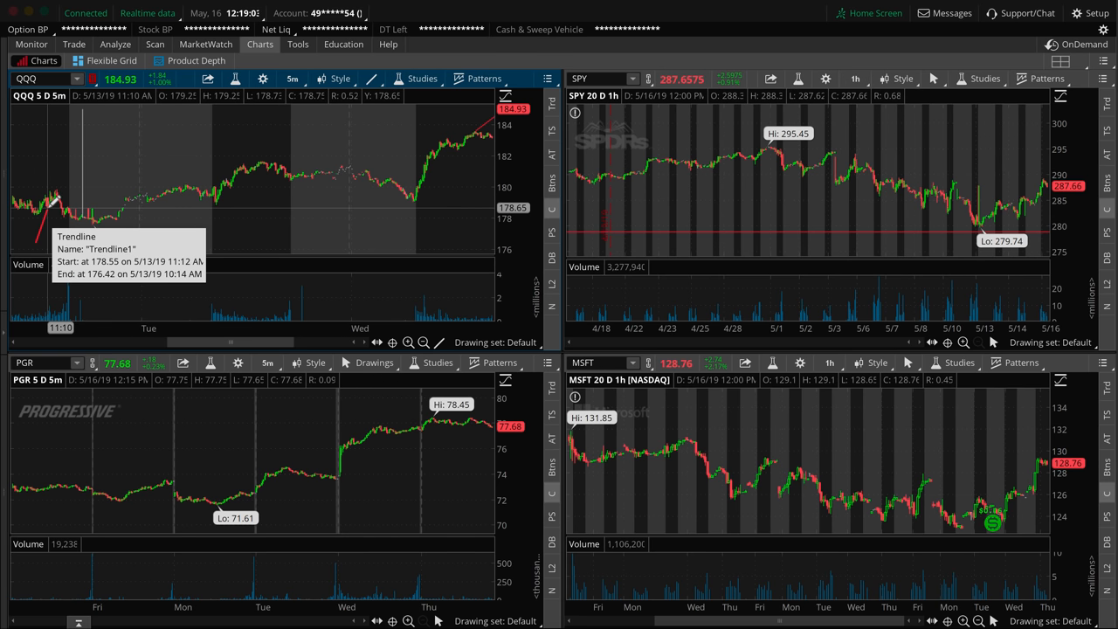
left_click(32, 44)
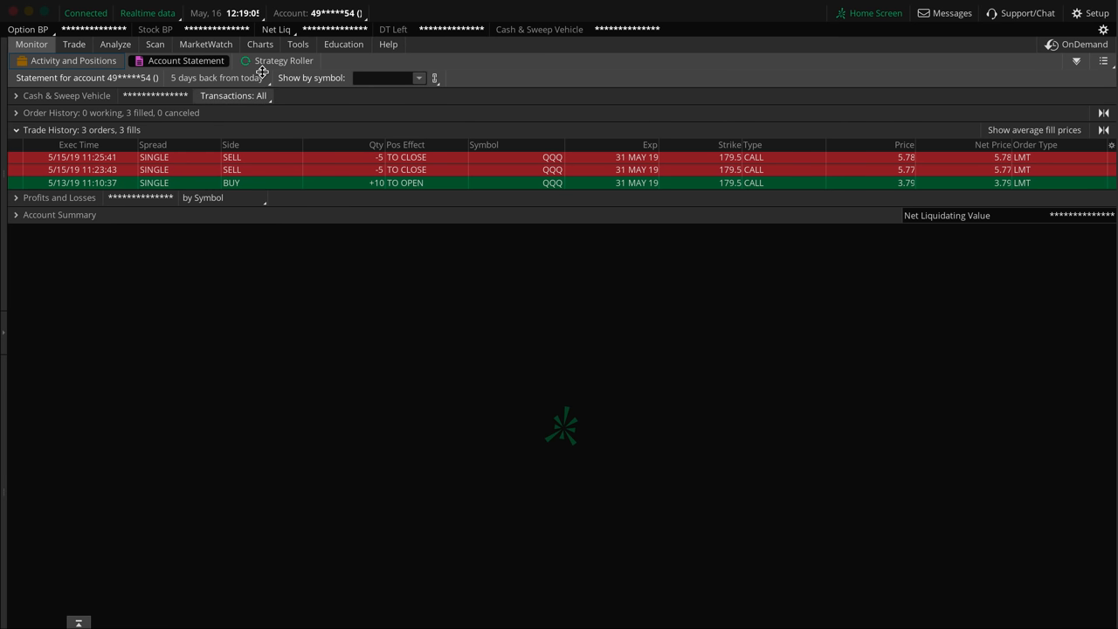
left_click(259, 43)
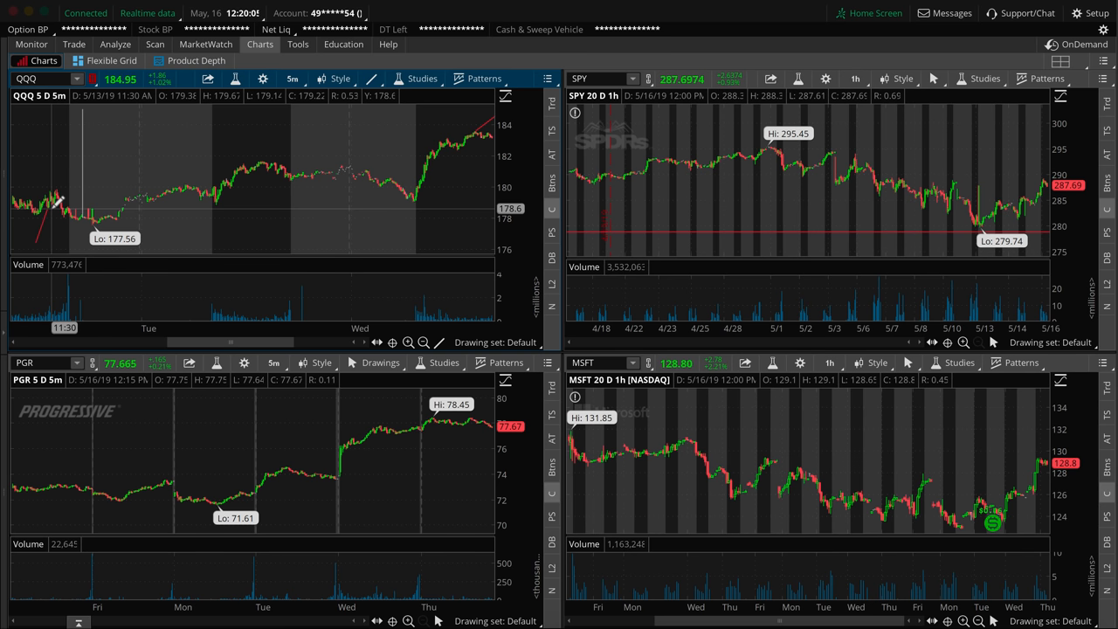
Draw a trendline up from the Tuesday 177.56 low and adjust its end point
left_click_drag(49, 212, 485, 118)
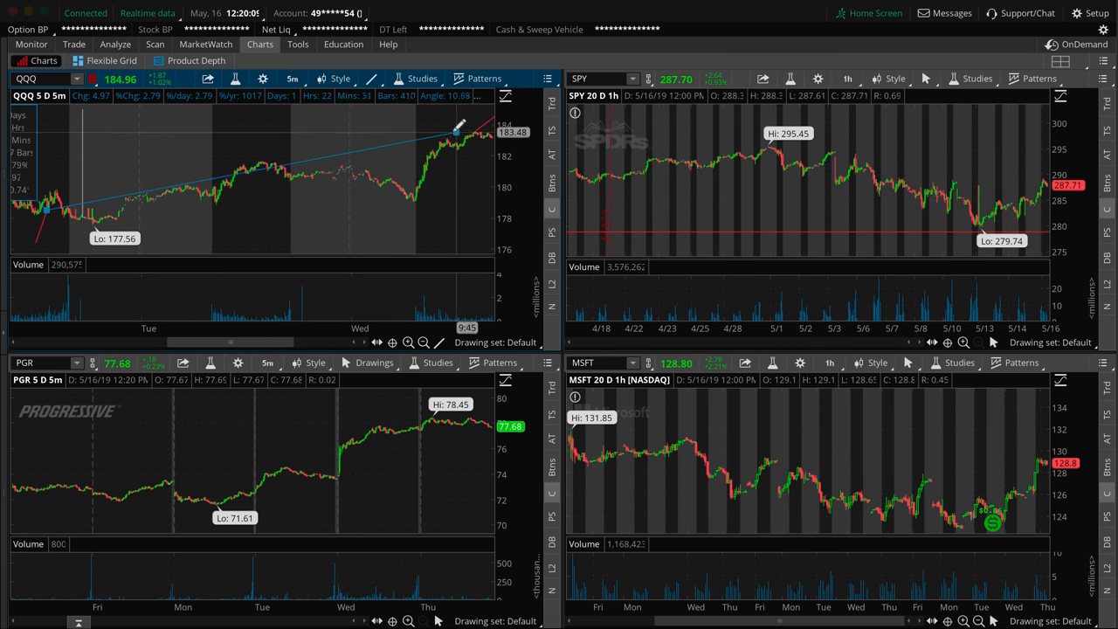
left_click_drag(457, 131, 435, 125)
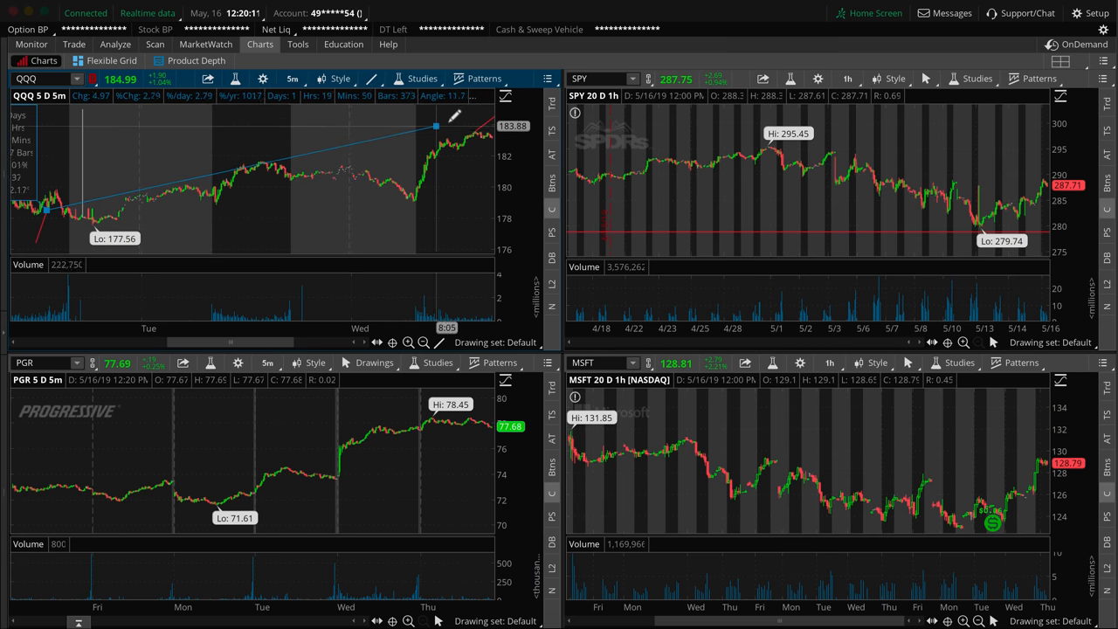
left_click_drag(435, 126, 475, 131)
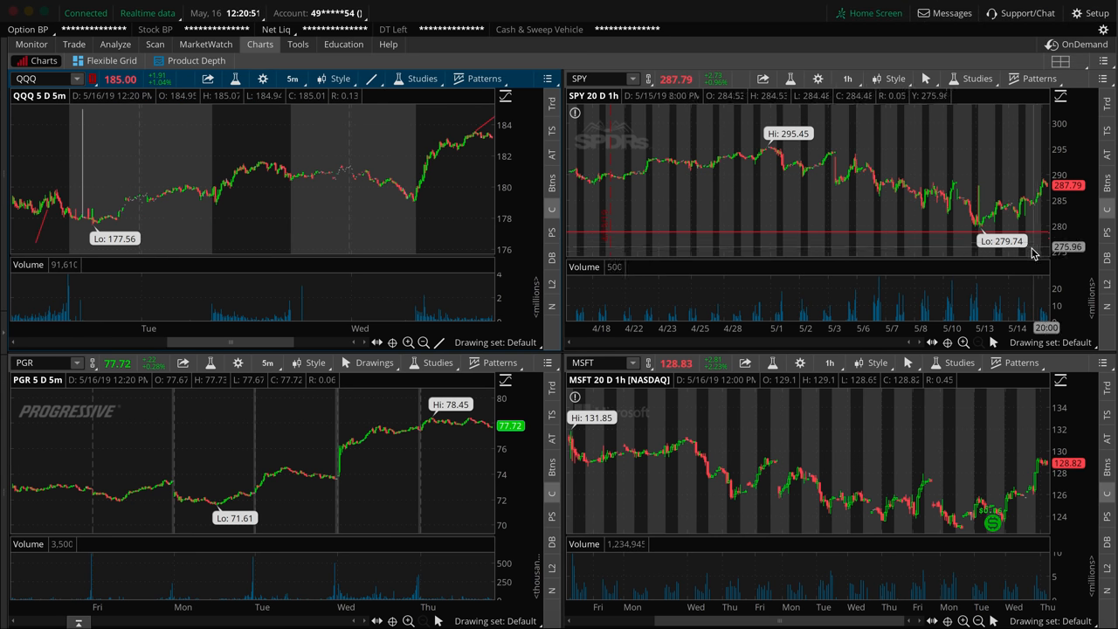
Redraw the trendline from the Tuesday low and anchor it on the recent highs
left_click_drag(43, 209, 398, 192)
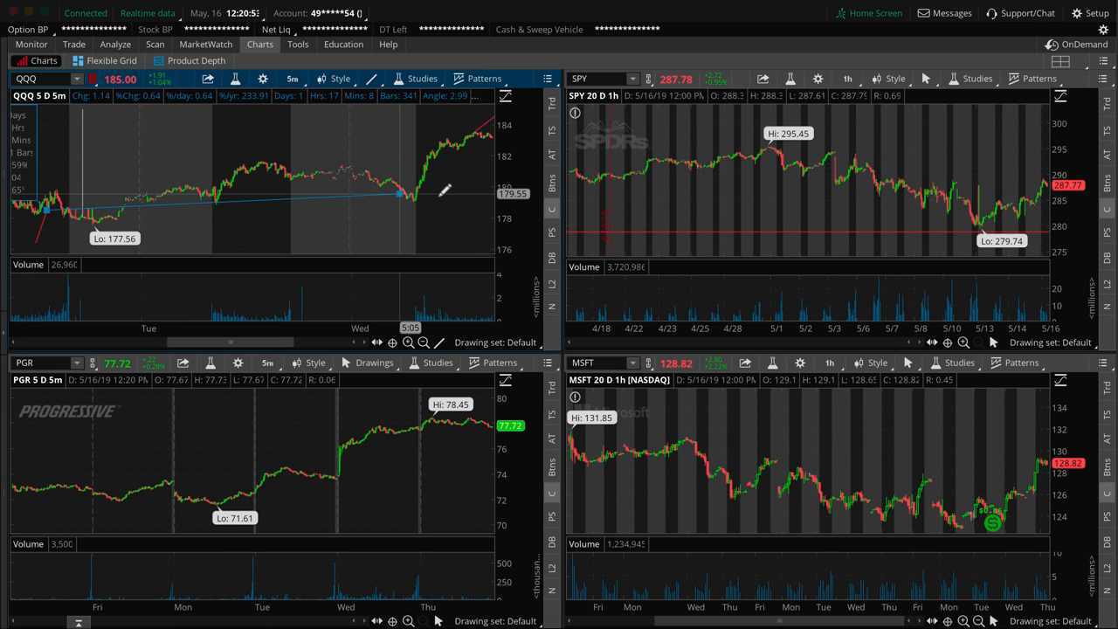
left_click_drag(399, 192, 400, 232)
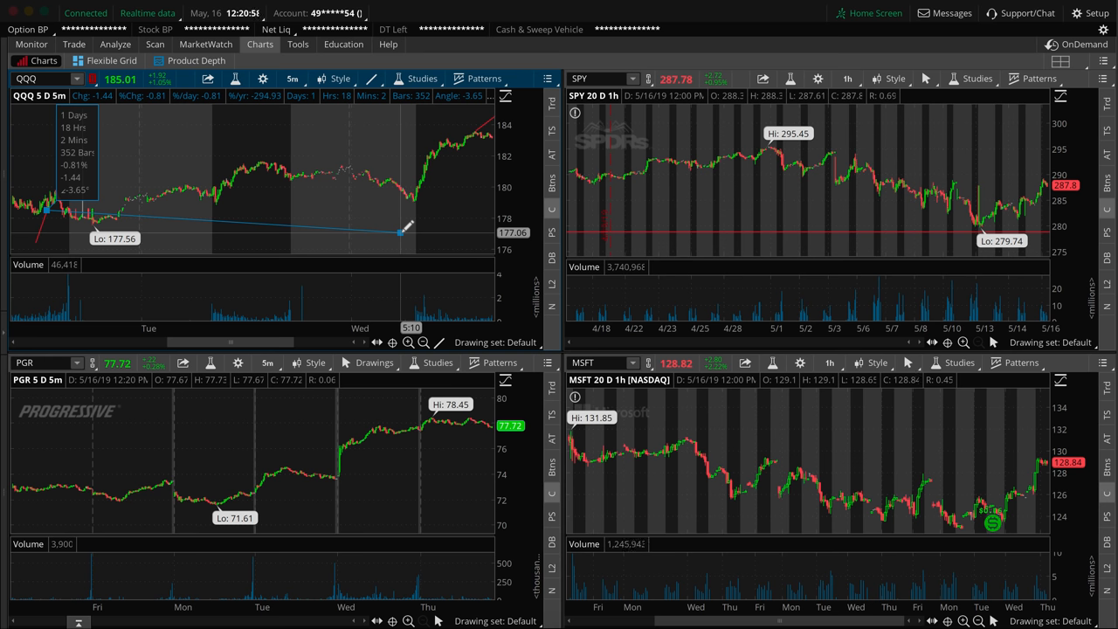
left_click_drag(400, 234, 440, 173)
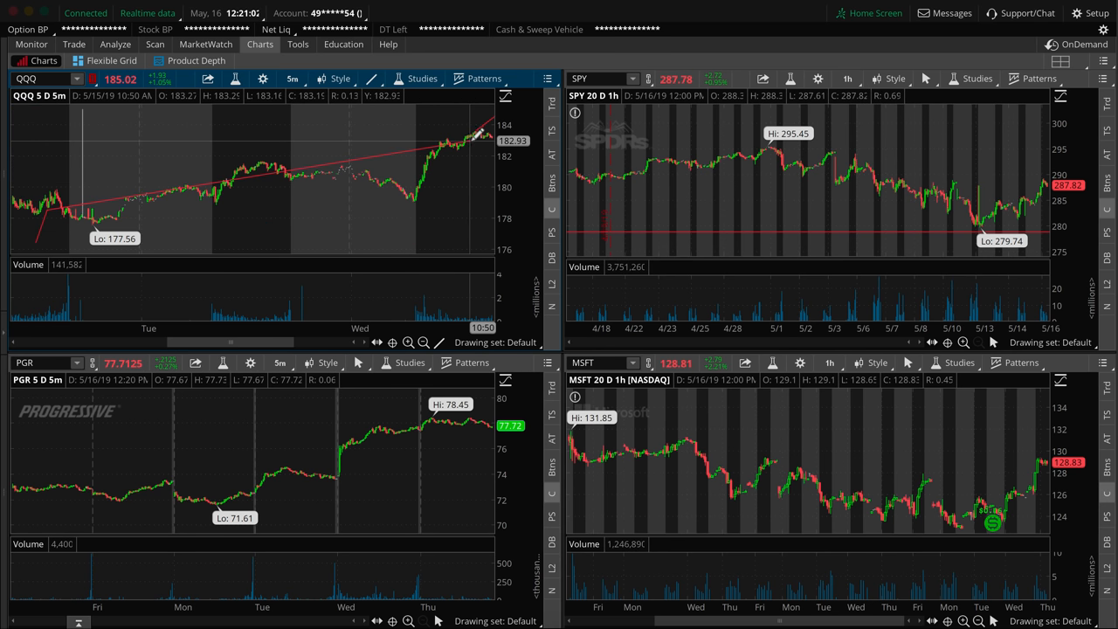
mouse_move(103, 154)
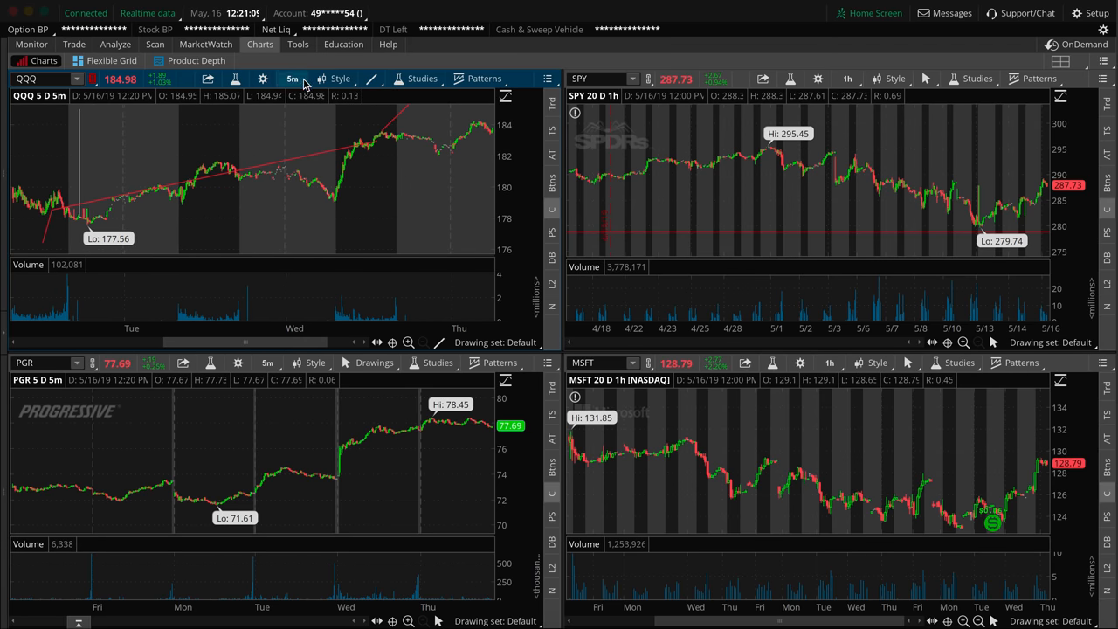
Put the QQQ chart on 5D:1m bars, zoom into the morning candles and back out
left_click(293, 78)
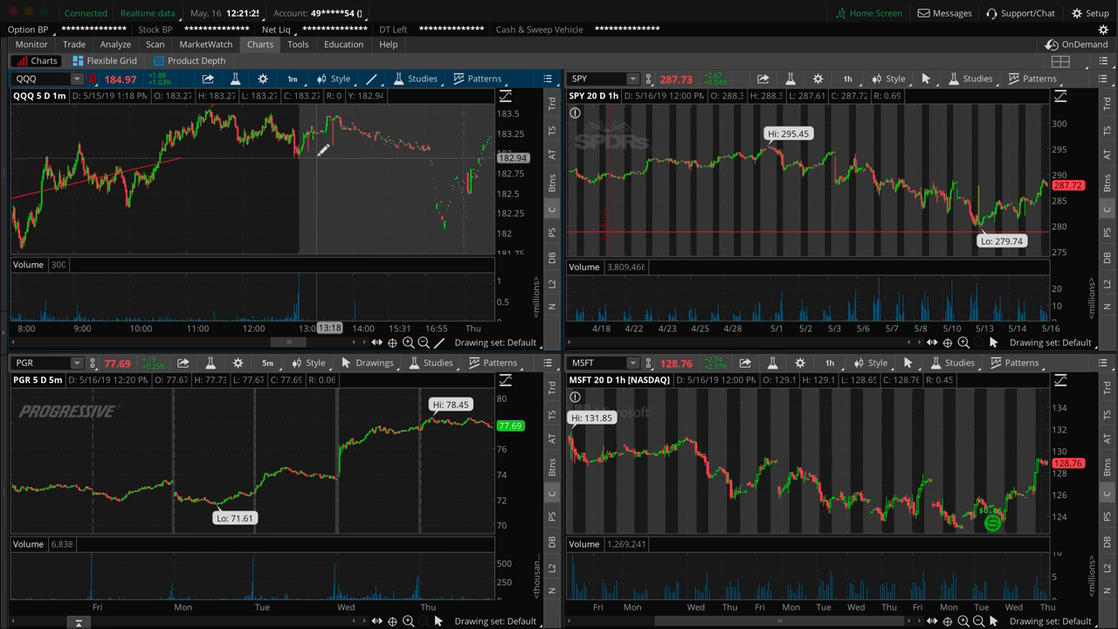
mouse_move(218, 119)
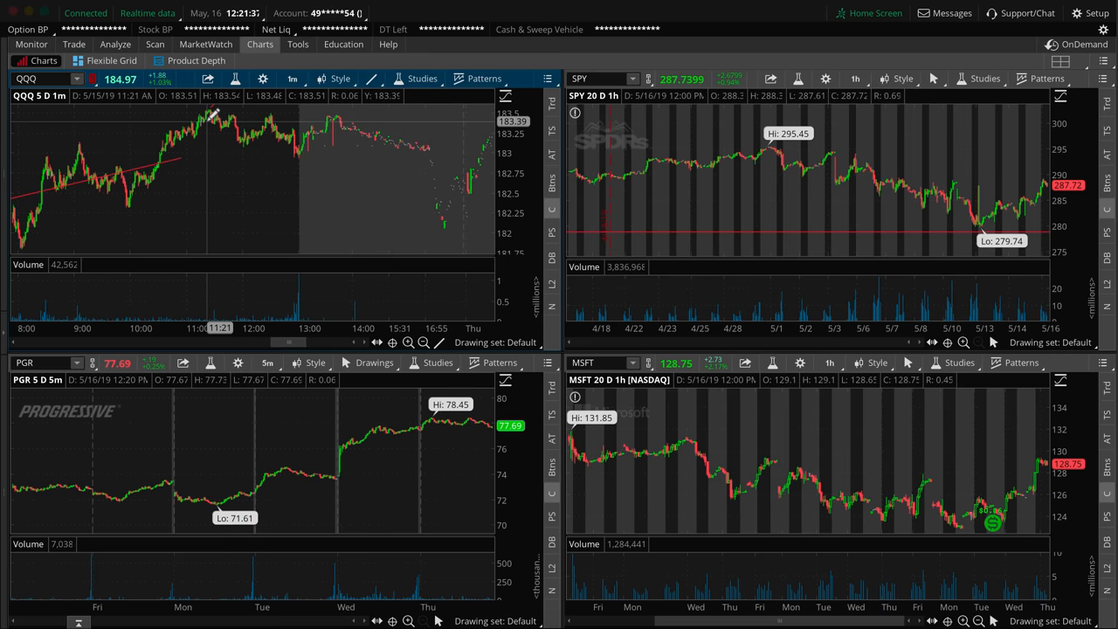
left_click(32, 44)
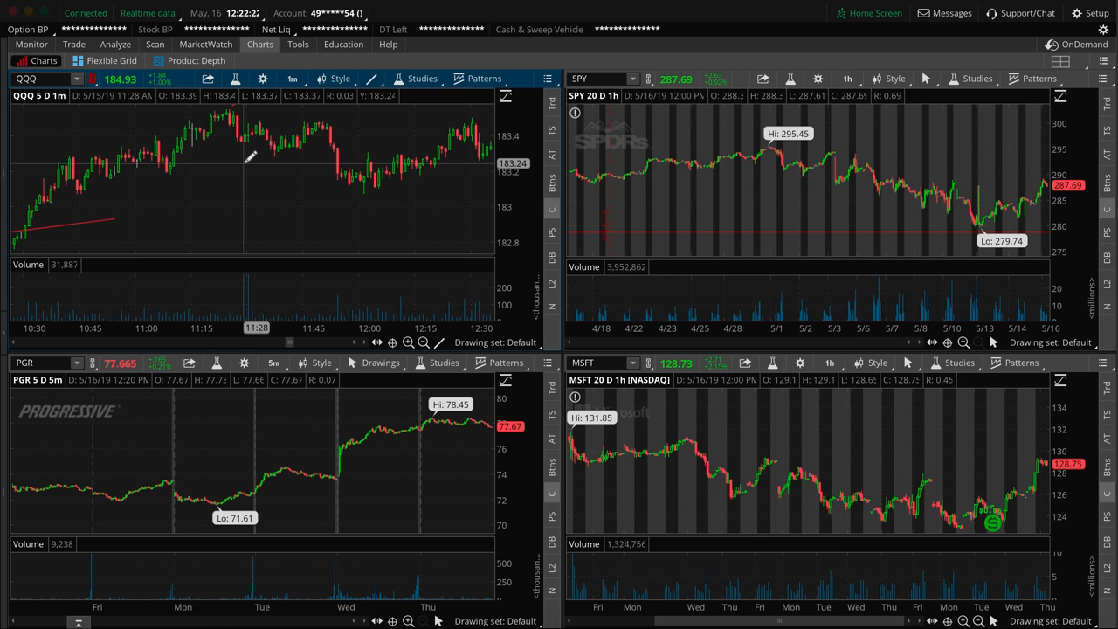
mouse_move(238, 114)
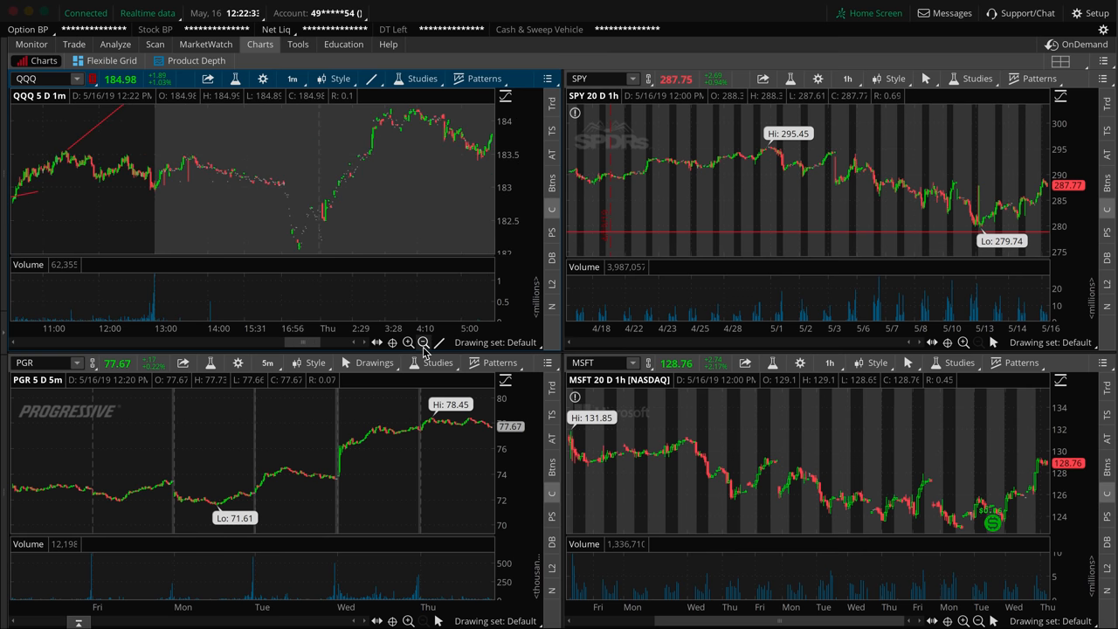
left_click(422, 342)
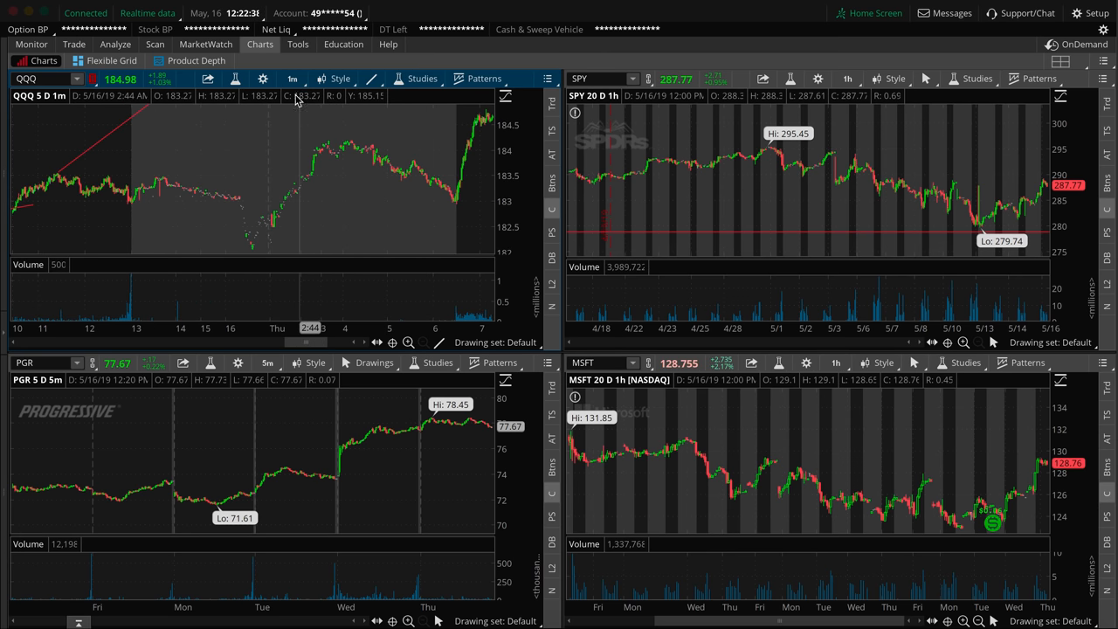
Return QQQ to 5D:5m bars and view the trade history of the three 179.5 call fills
left_click(292, 78)
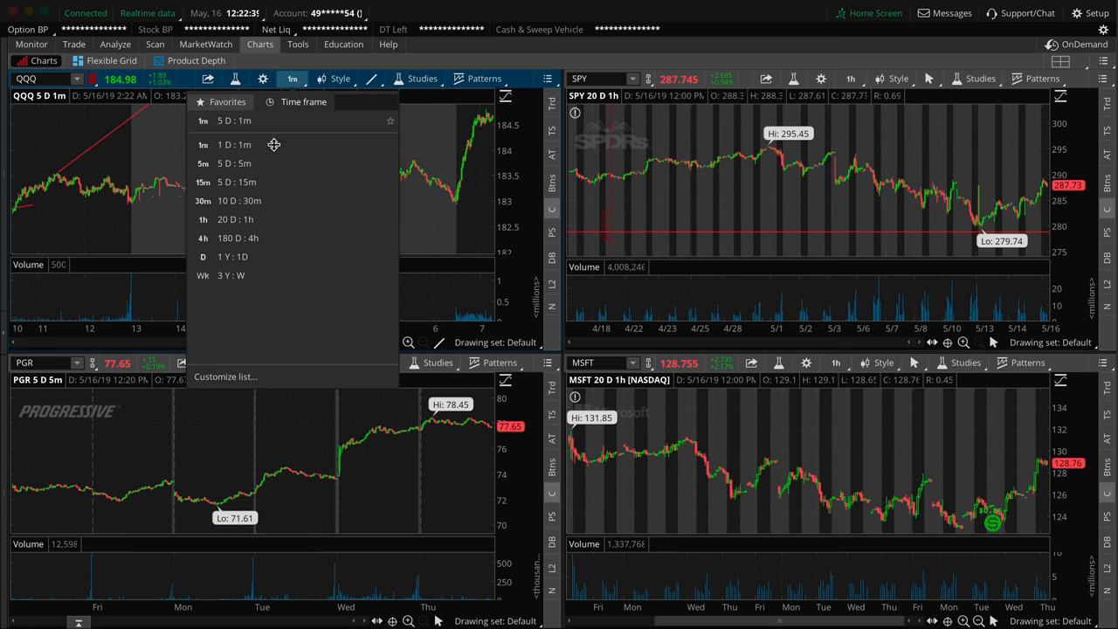
left_click(234, 165)
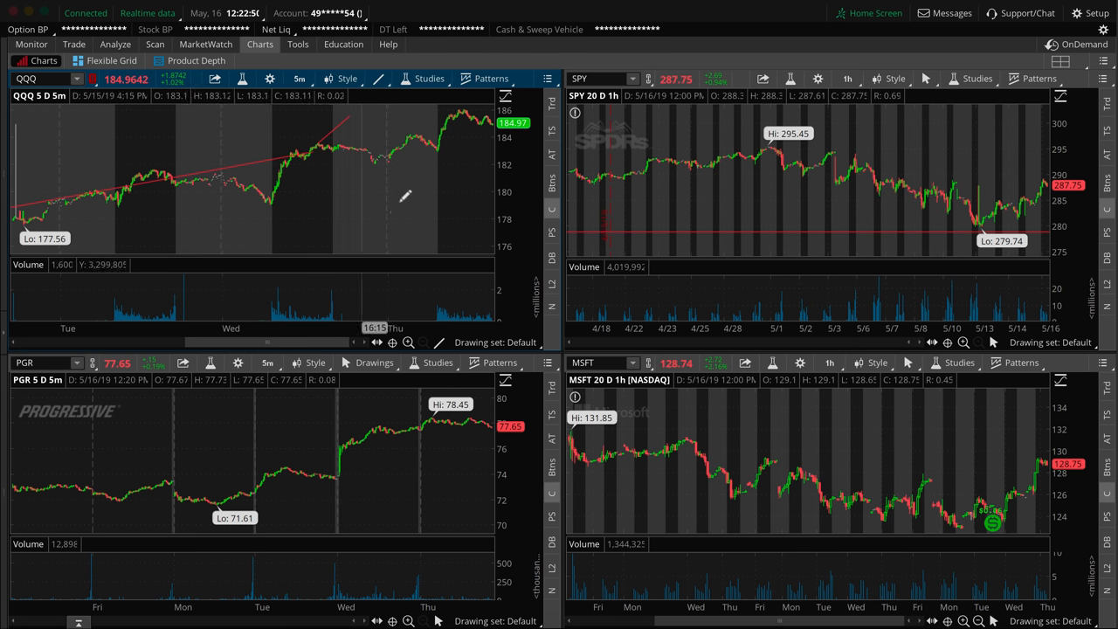
mouse_move(458, 114)
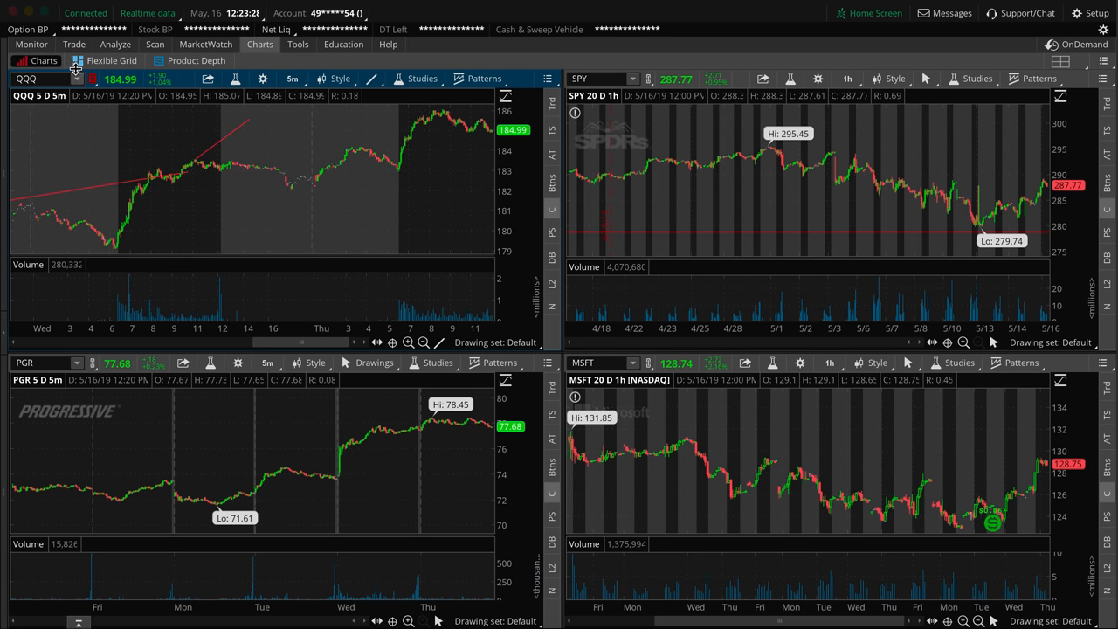
left_click(31, 44)
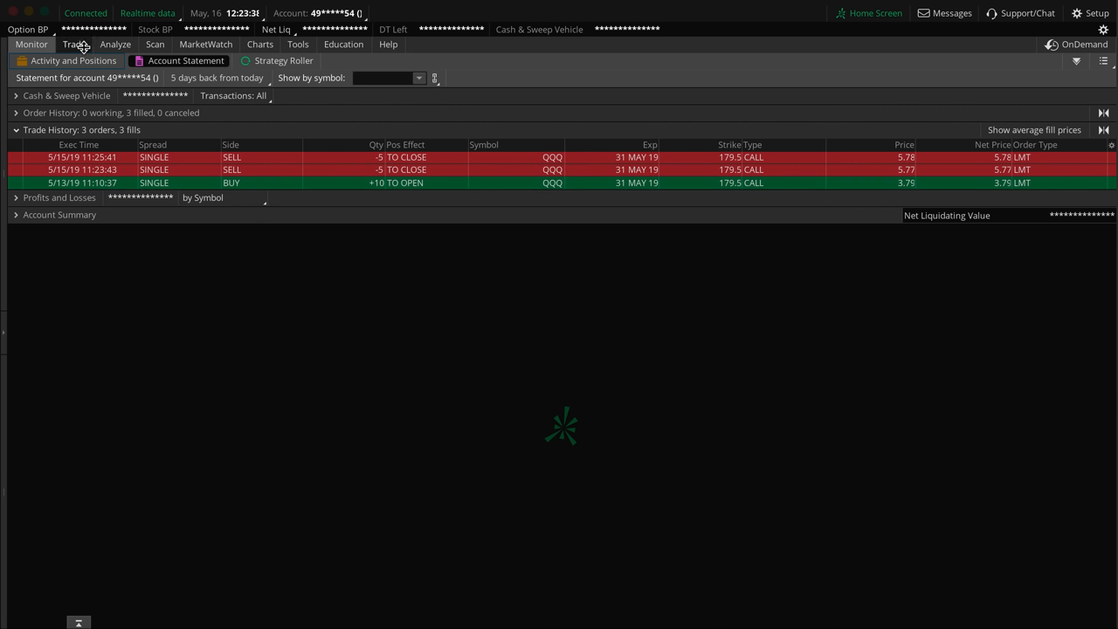
Check the QQQ option chain, then return to the four-chart grid
left_click(73, 44)
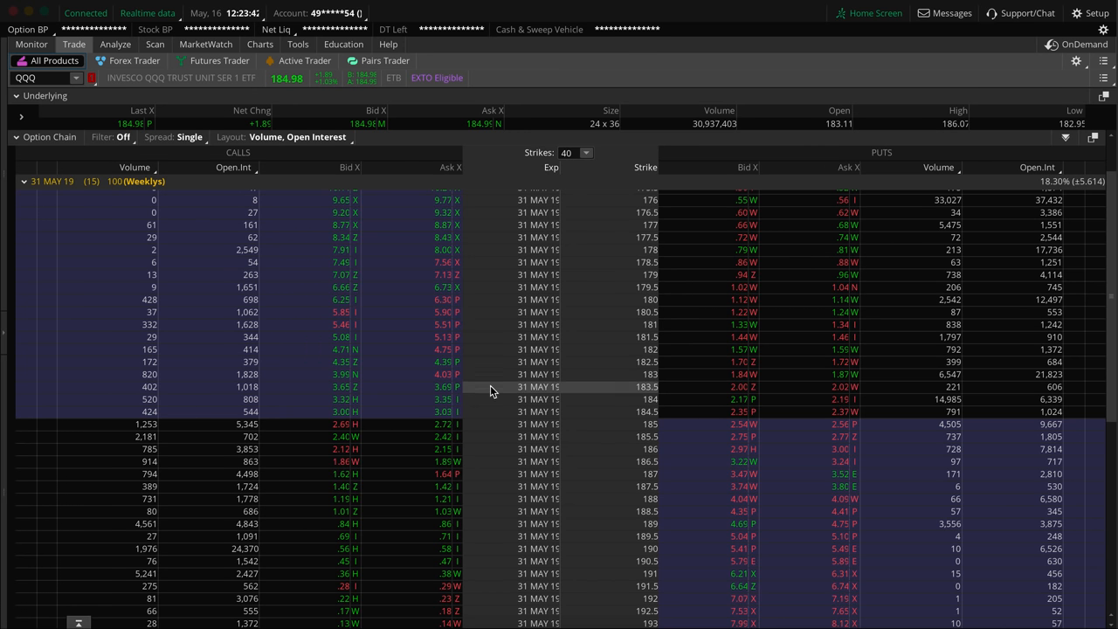
mouse_move(392, 289)
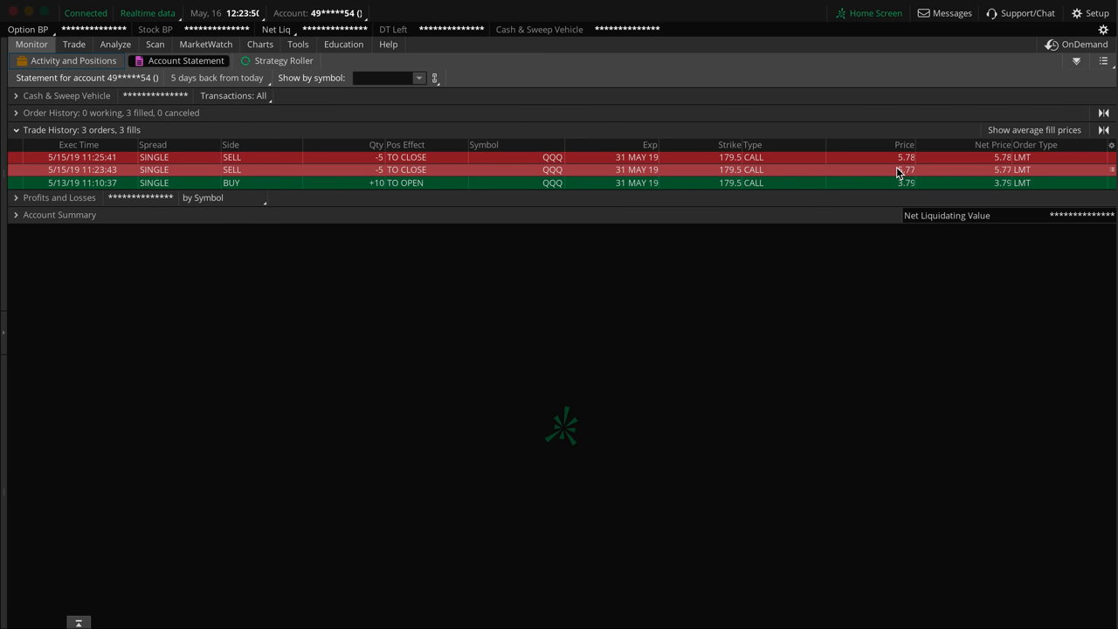
mouse_move(912, 346)
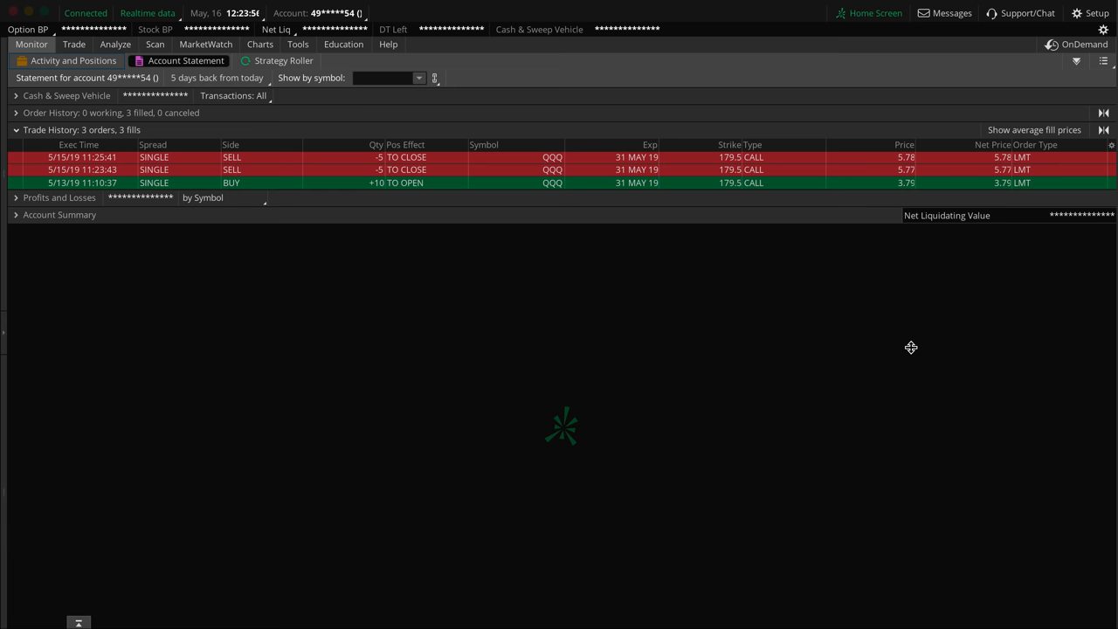
left_click(258, 44)
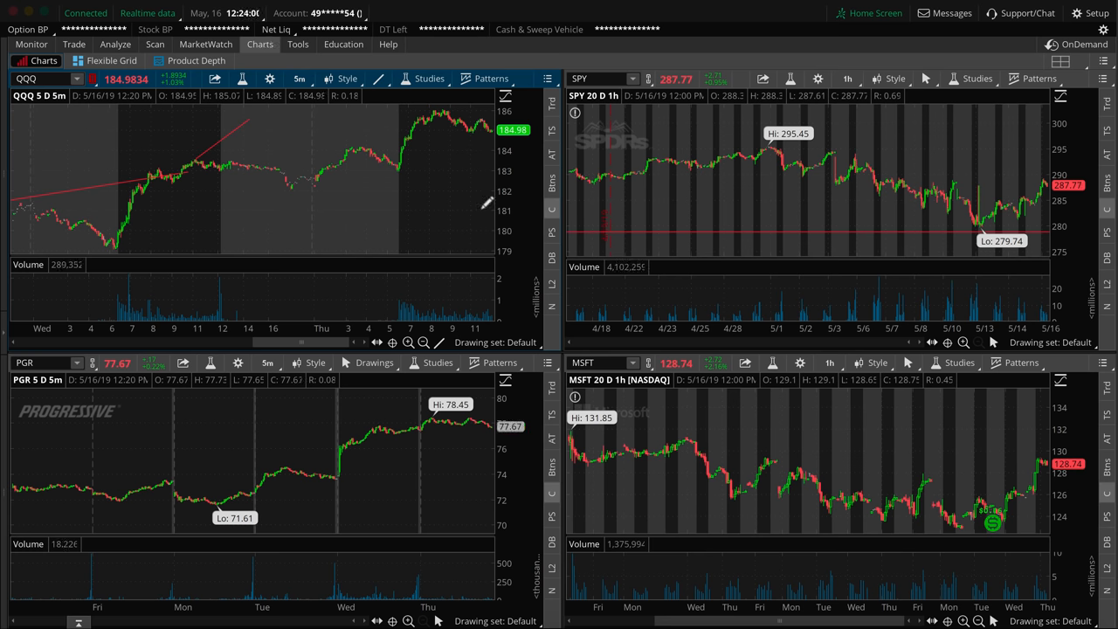
mouse_move(210, 161)
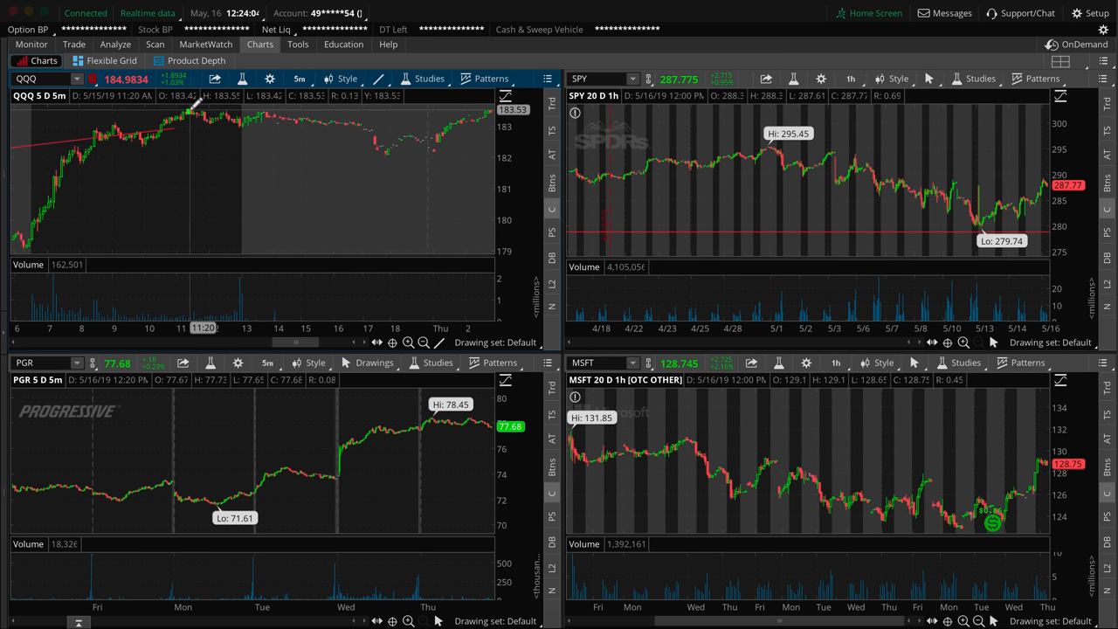
Mark Thursday's pullback and a level near 180 on the QQQ chart with red lines
left_click_drag(191, 112, 226, 124)
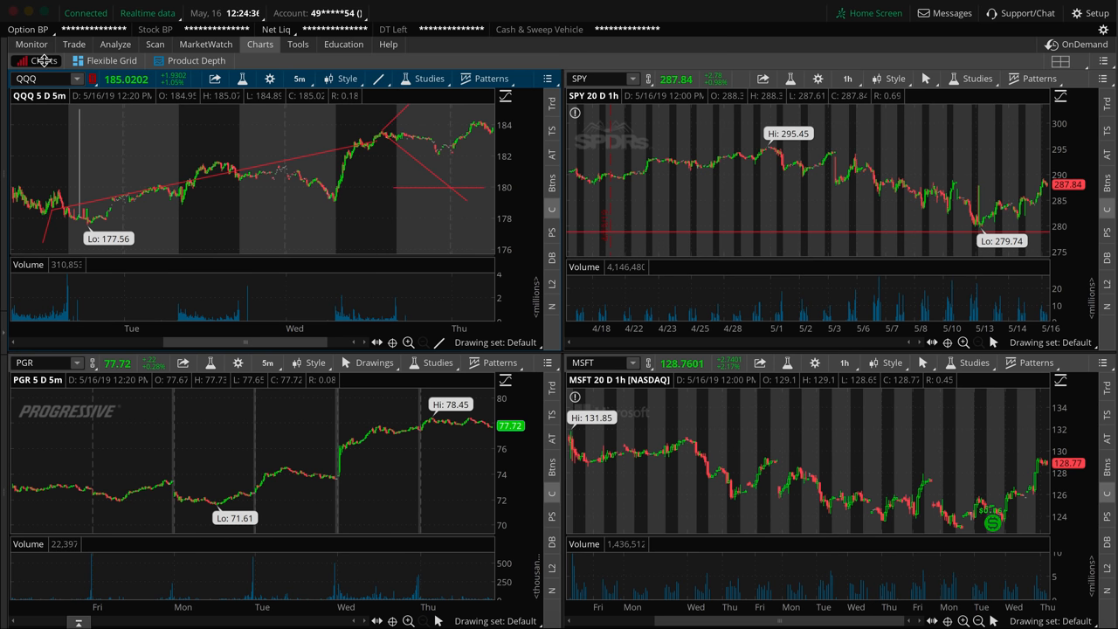
left_click(32, 44)
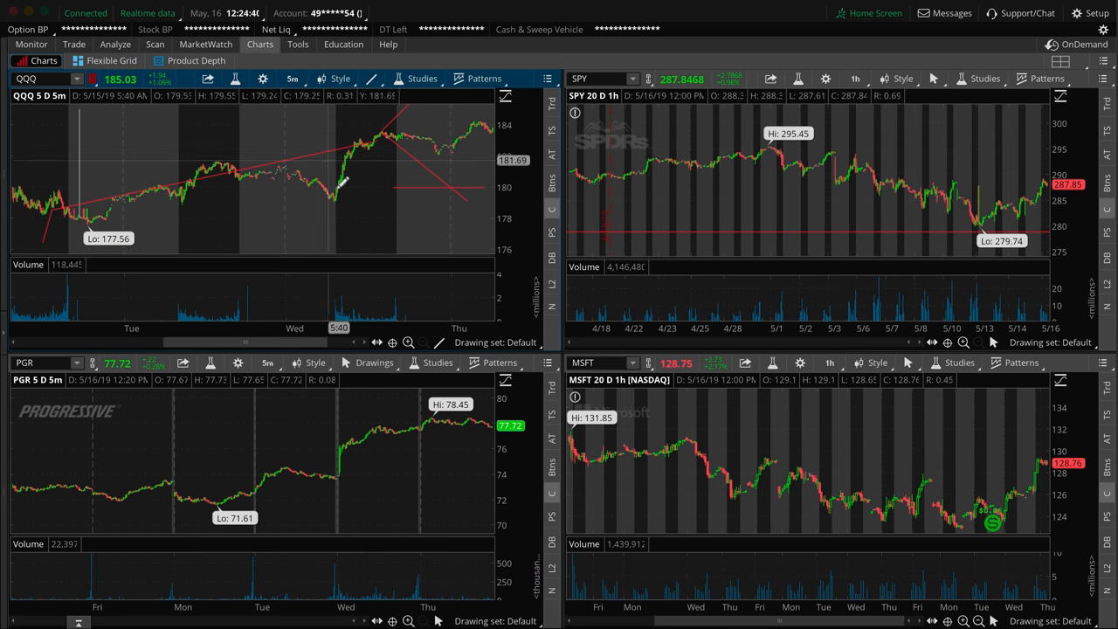
left_click(73, 44)
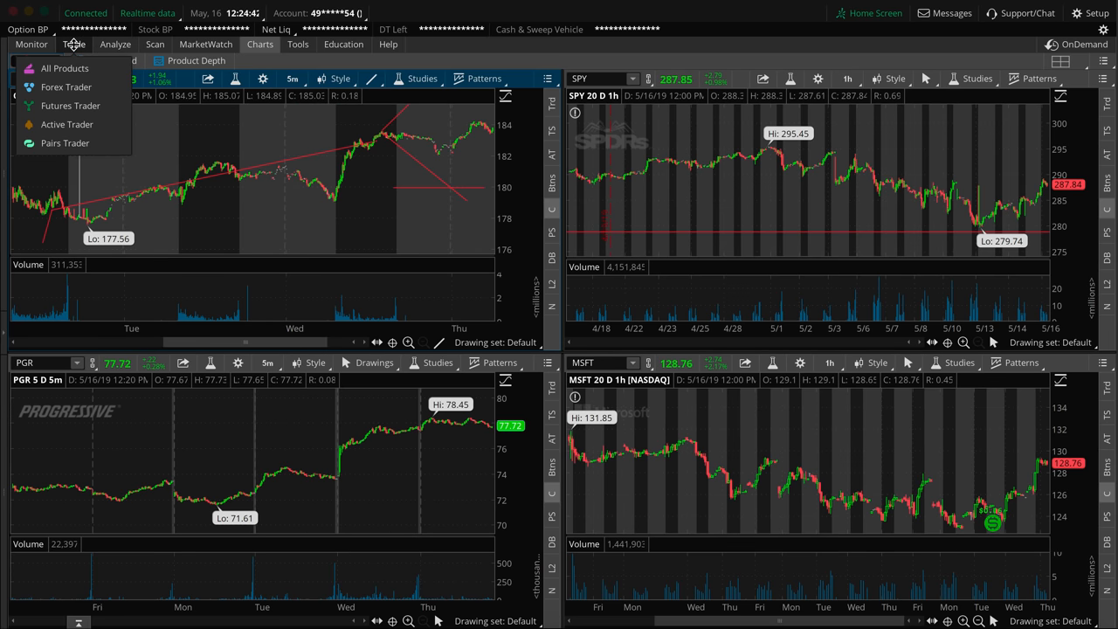